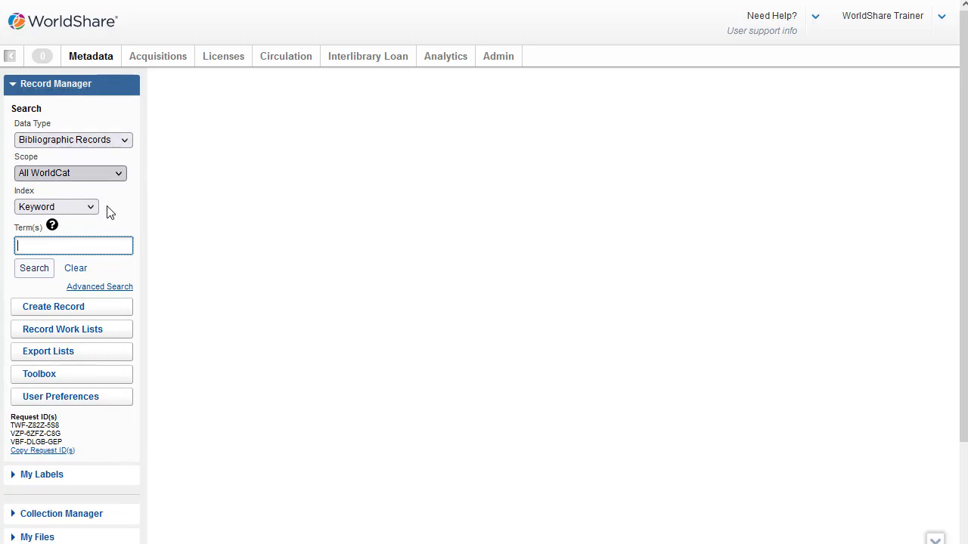
mouse_move(144, 297)
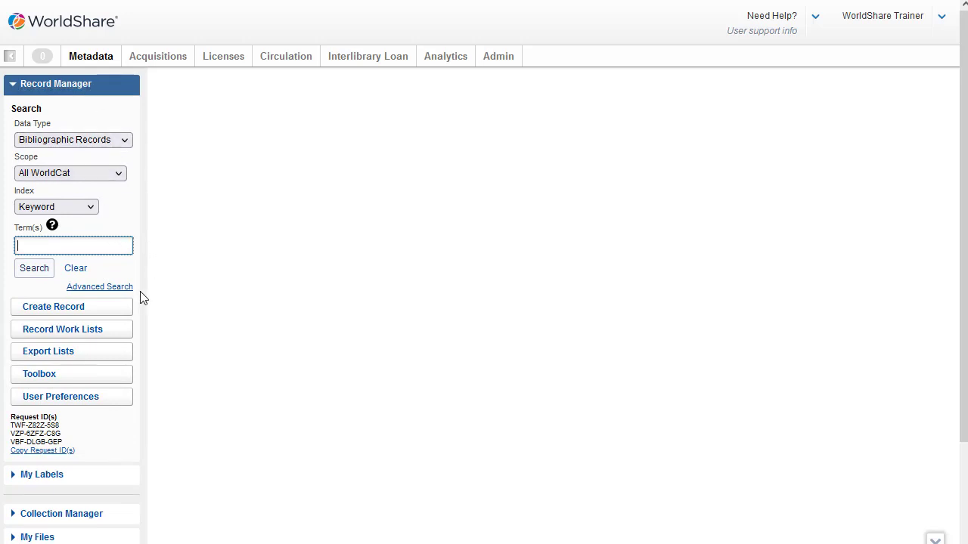
Open the Advanced Search form, set to search all WorldCat.
click(99, 286)
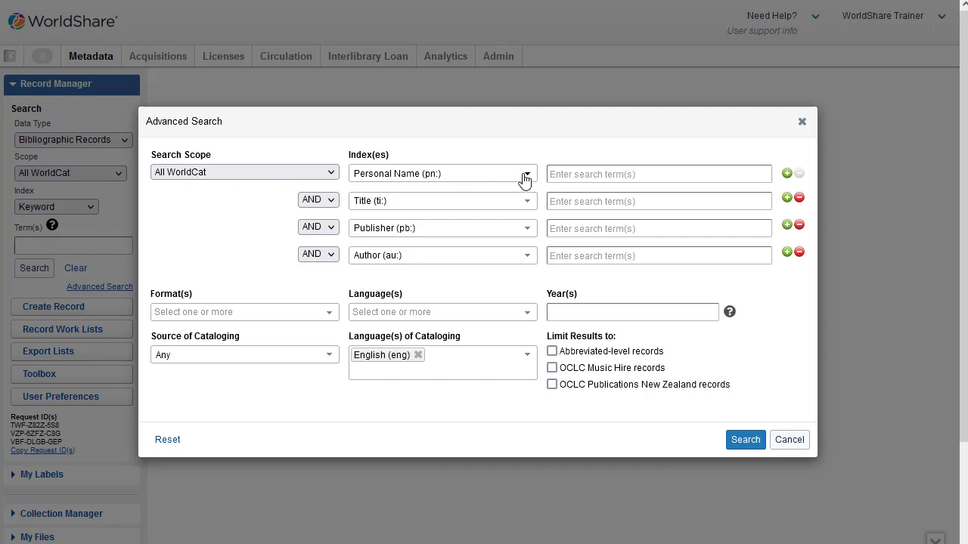
Enter handel, messiah and schirmer, then personal name 'best' in the fourth row.
click(658, 174)
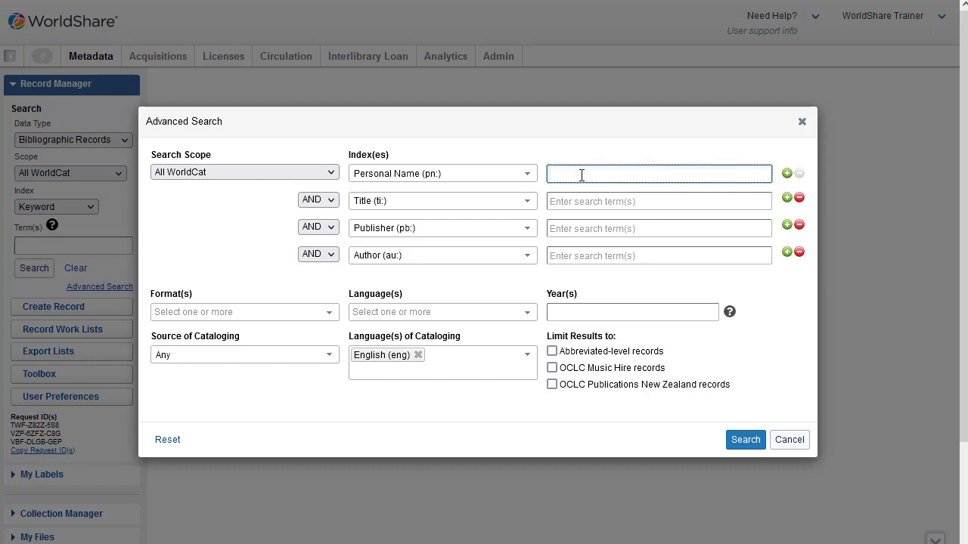
text(handel)
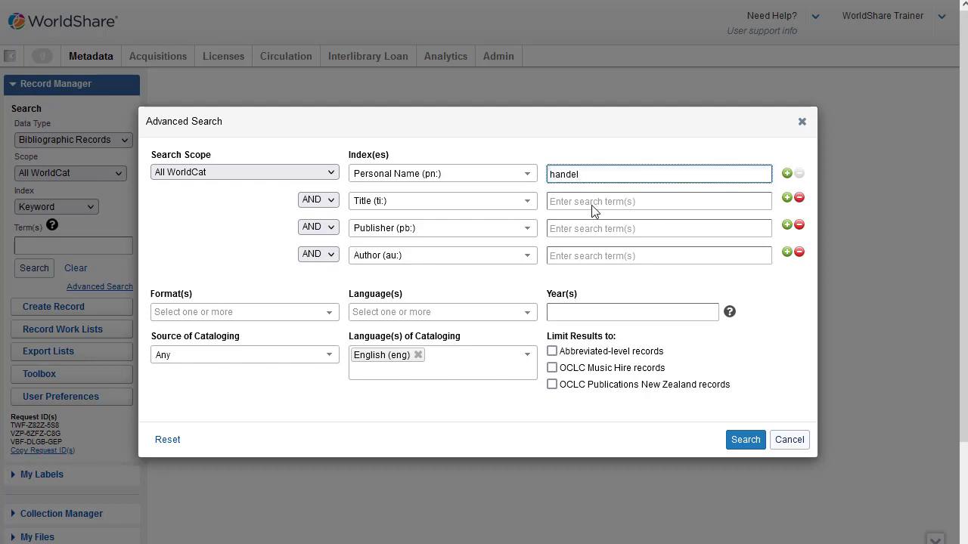
click(658, 200)
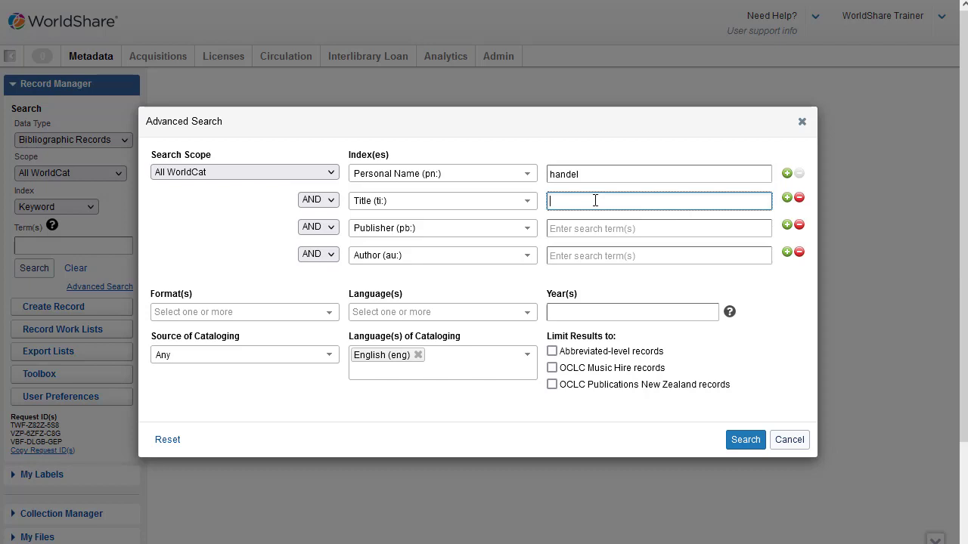
text(messiah)
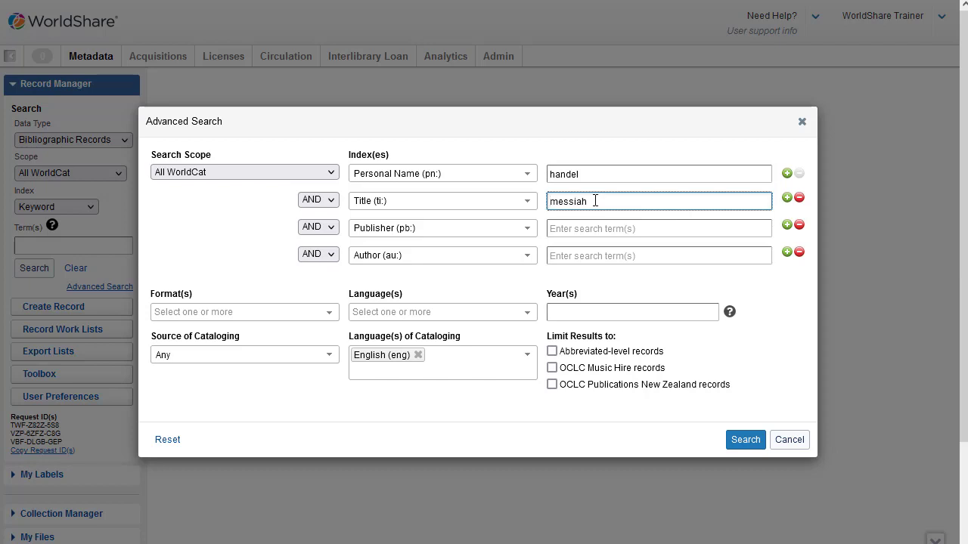
click(659, 228)
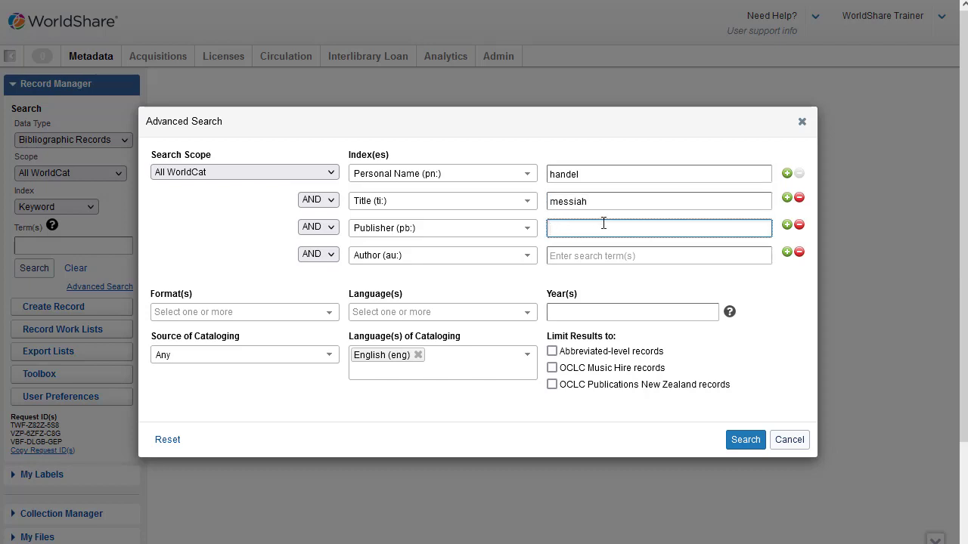
text(schirmer)
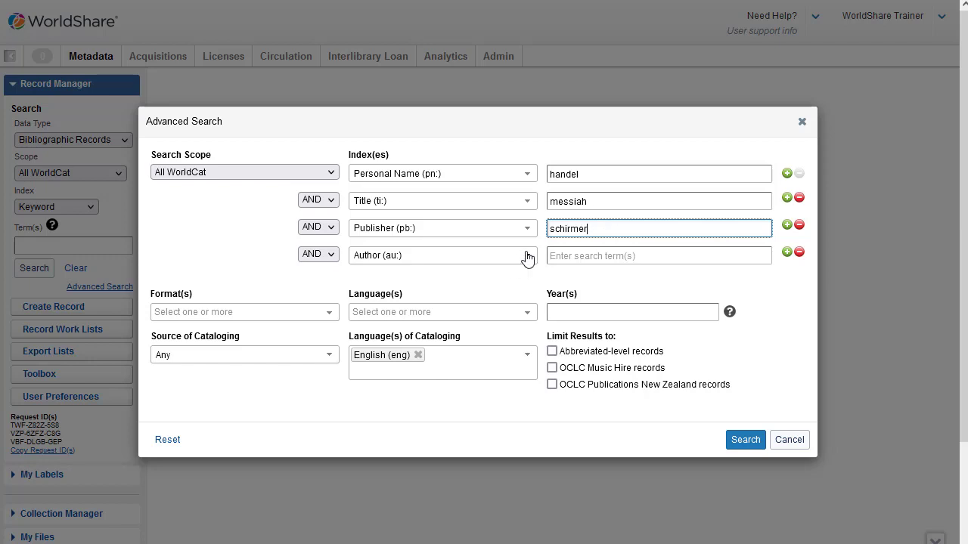
click(522, 255)
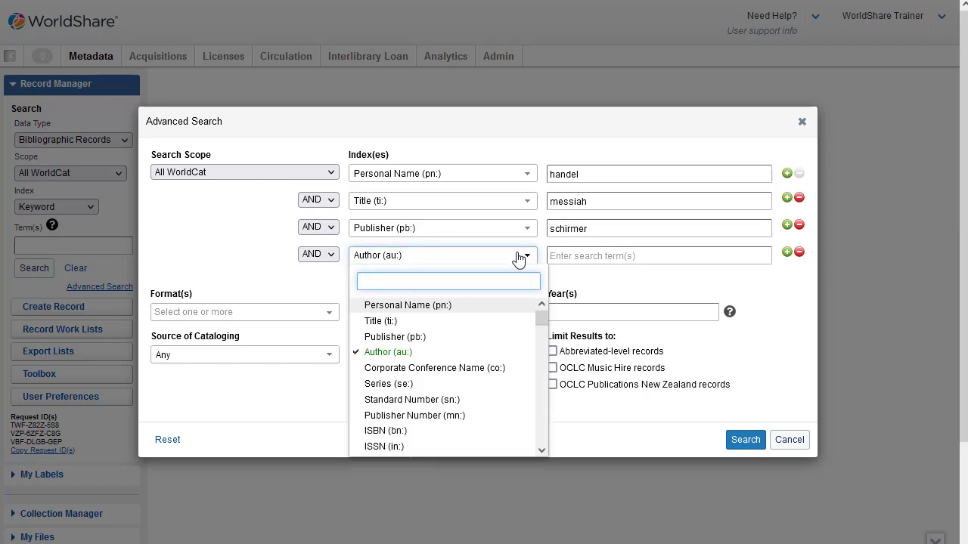
mouse_move(428, 308)
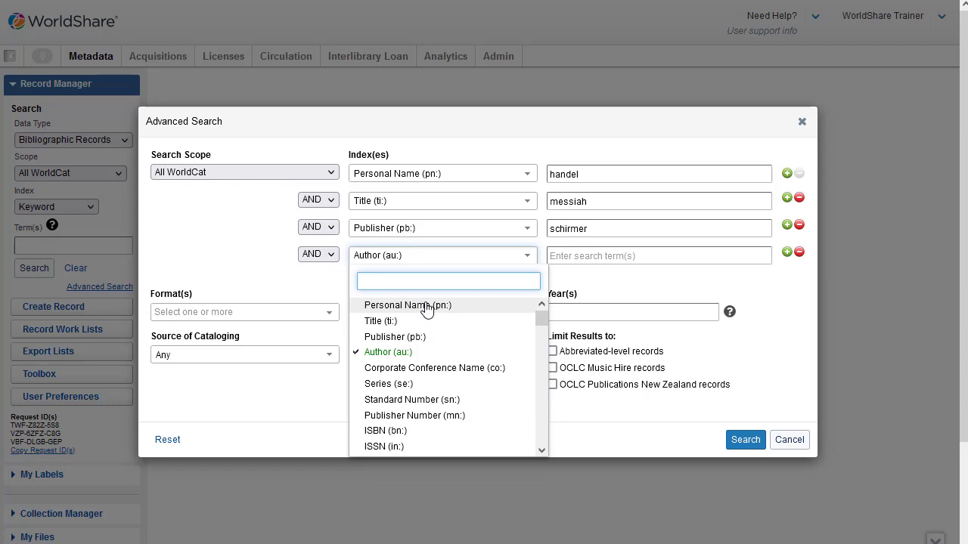
click(407, 305)
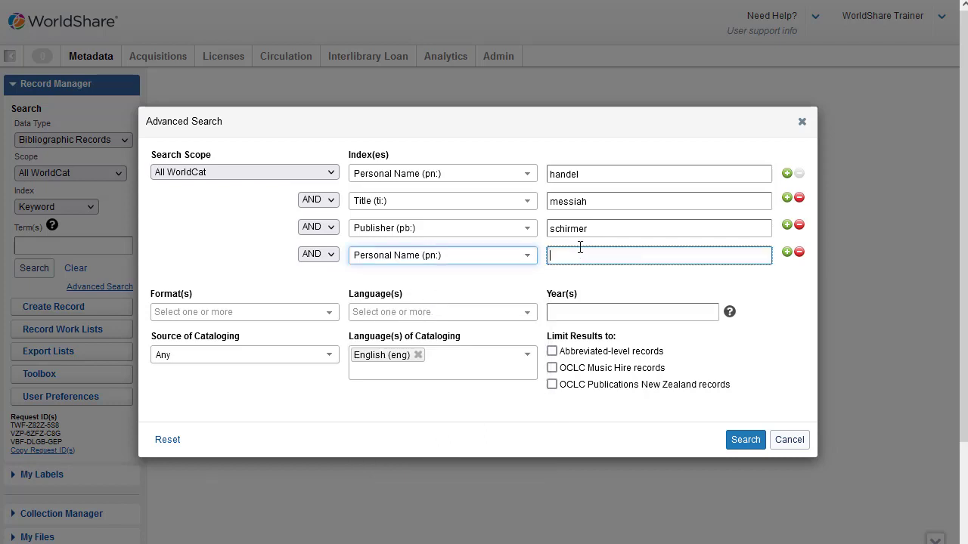
text(best)
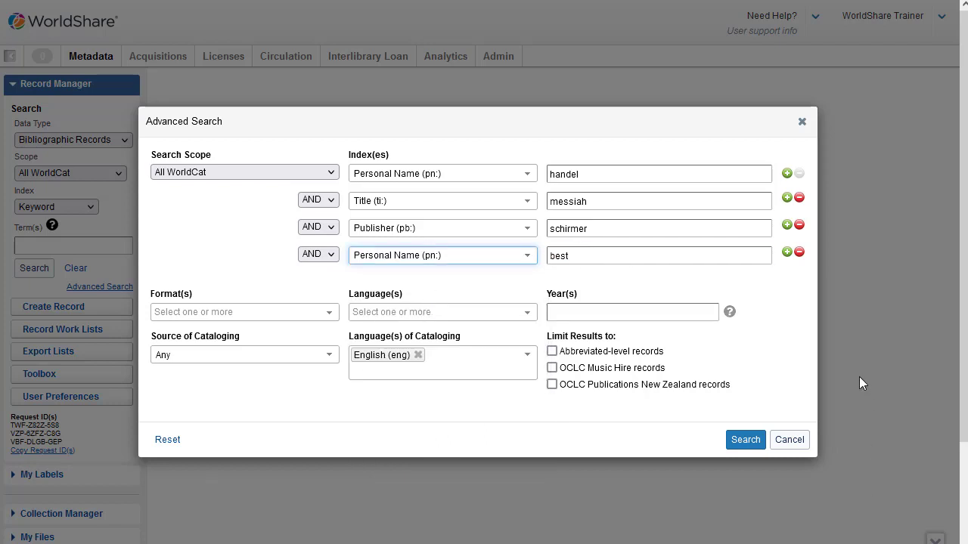
mouse_move(792, 265)
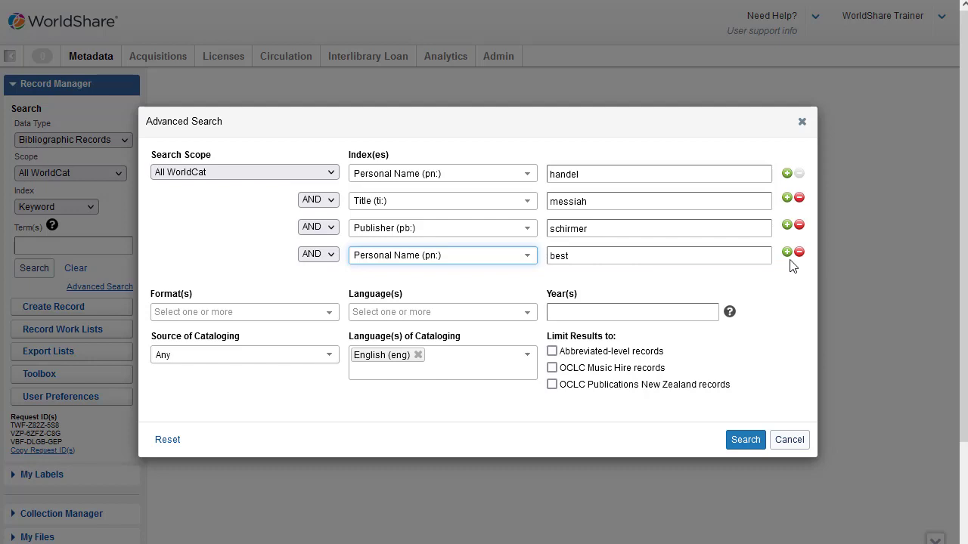
mouse_move(787, 252)
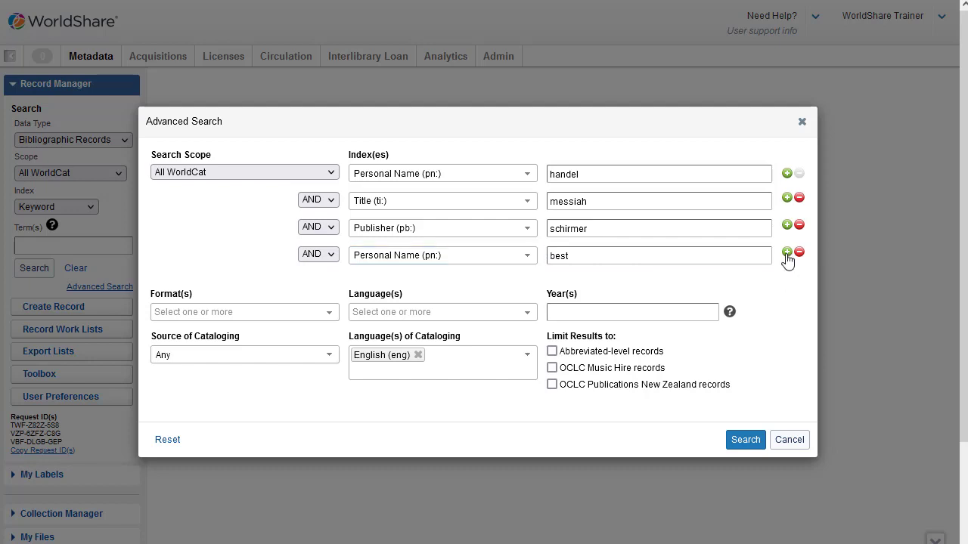
Add a Series row with 'G schirmers collection of oratori…'.
click(786, 252)
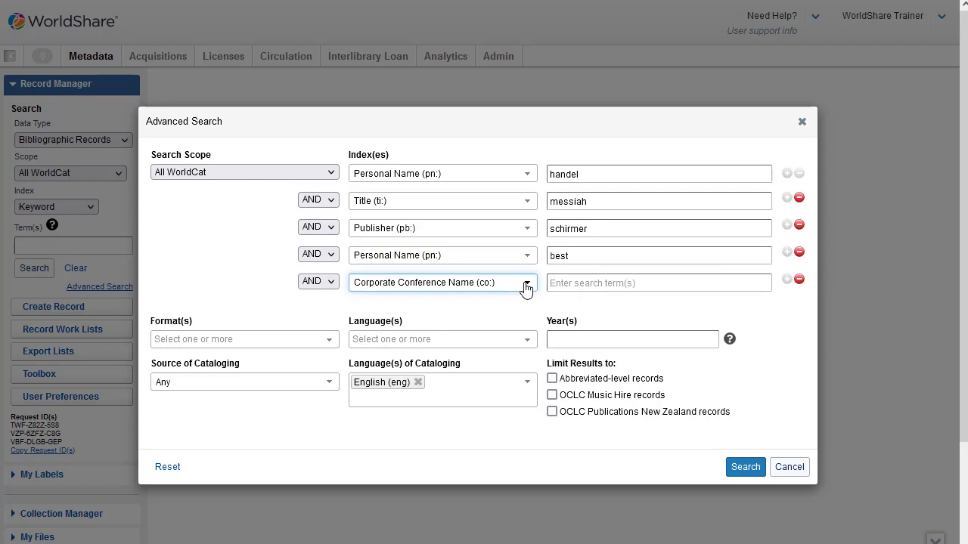
click(526, 282)
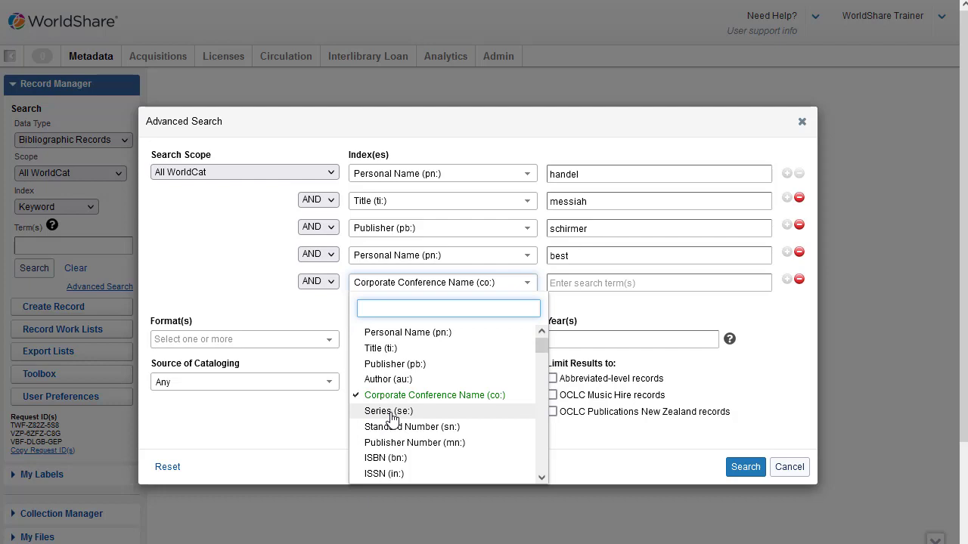
click(388, 411)
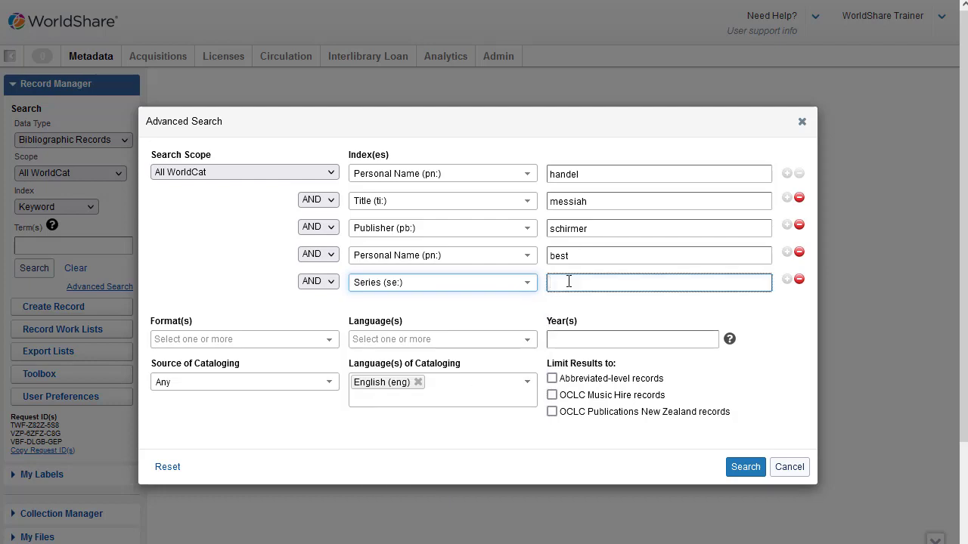
text(G sc)
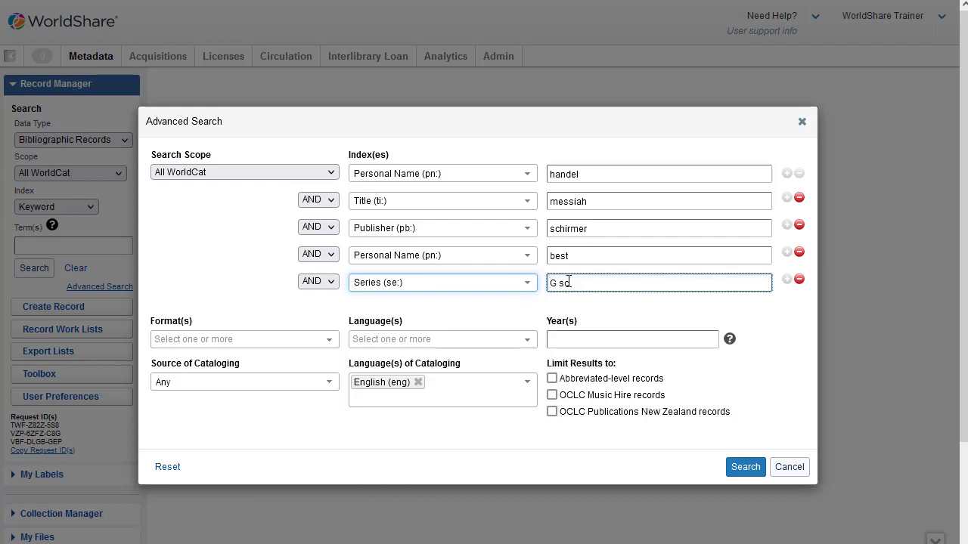
text(chirmers col)
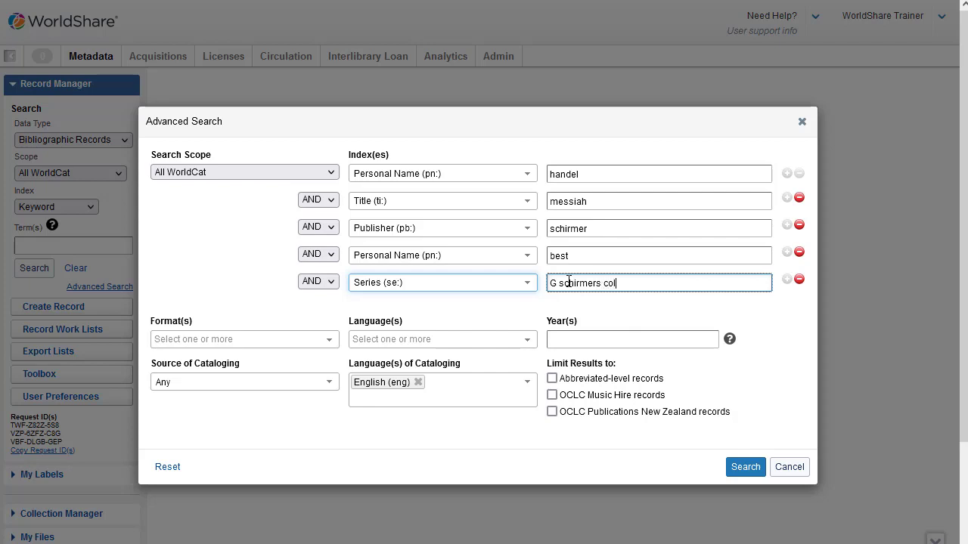
text(lection of oratorios and cantatas)
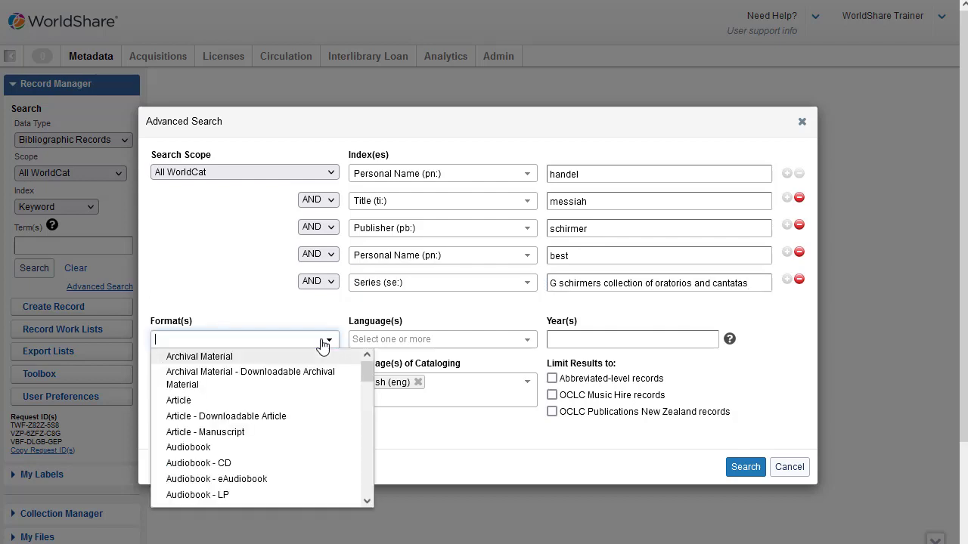
Limit the format to Musical Score and review the cataloging source options.
scroll(down, 3)
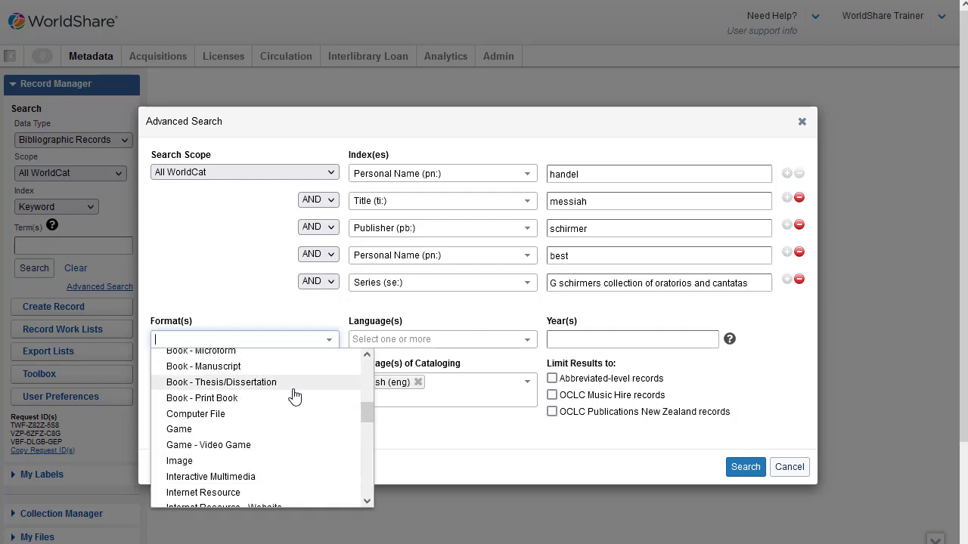
scroll(down, 3)
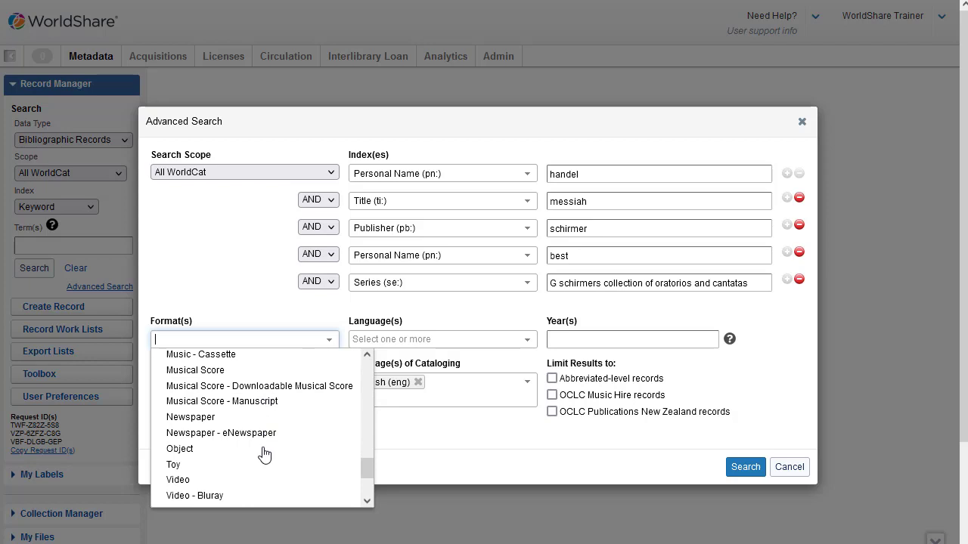
scroll(up, 3)
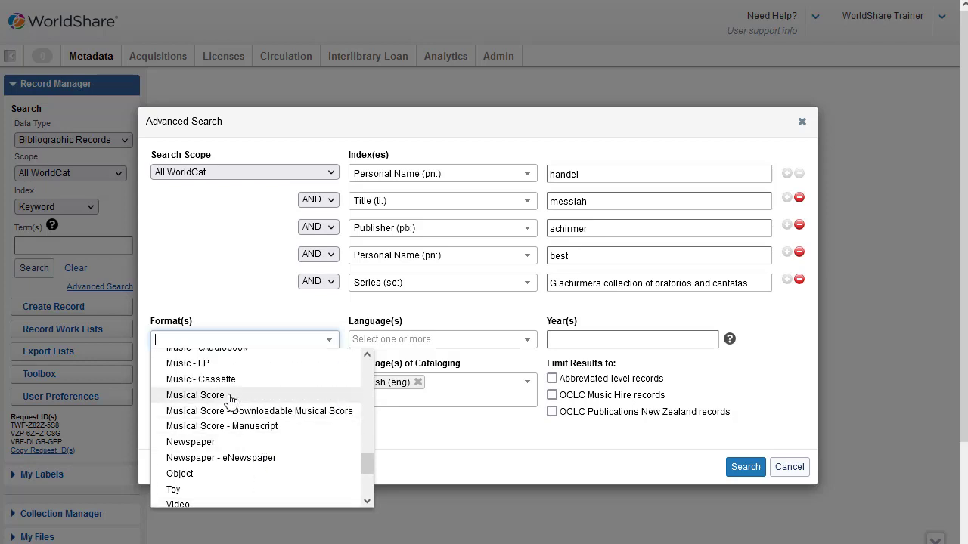
click(194, 395)
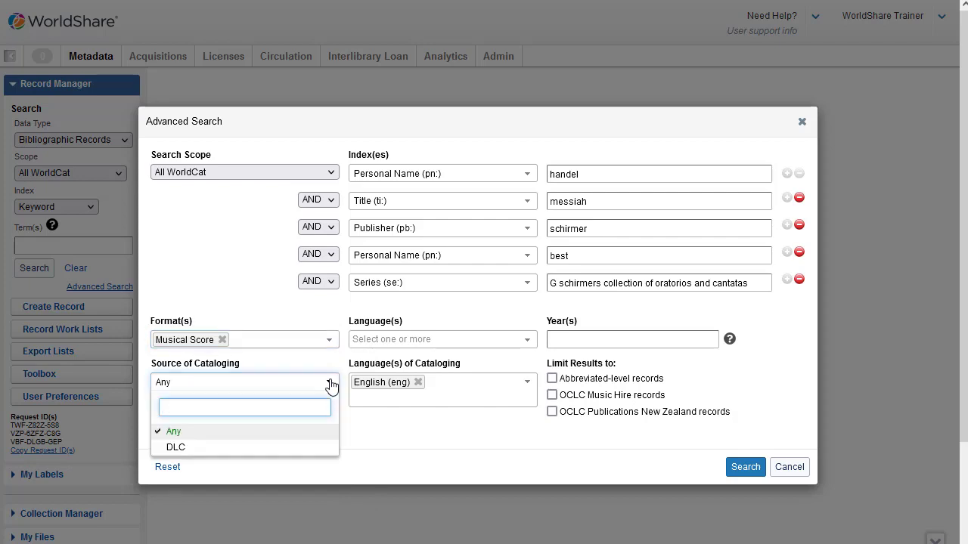
click(174, 431)
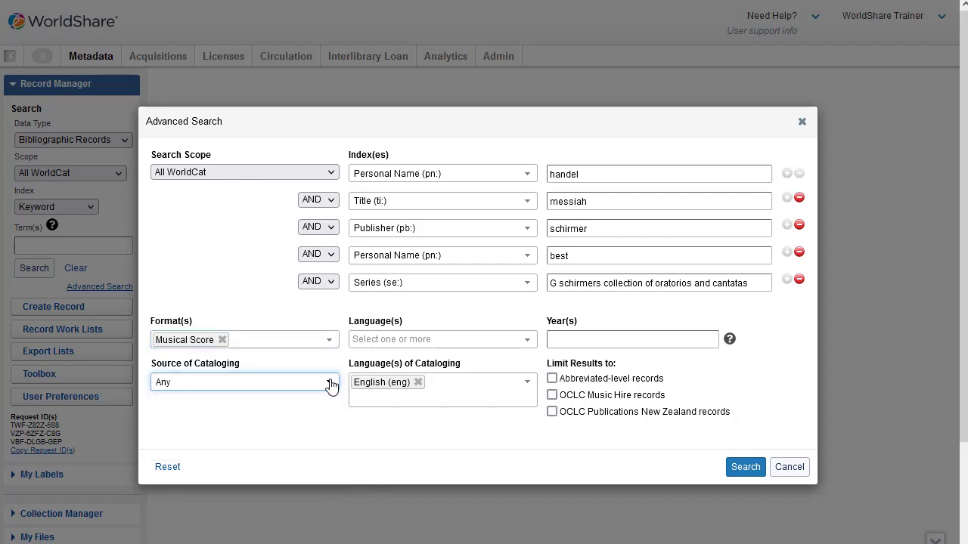
mouse_move(477, 372)
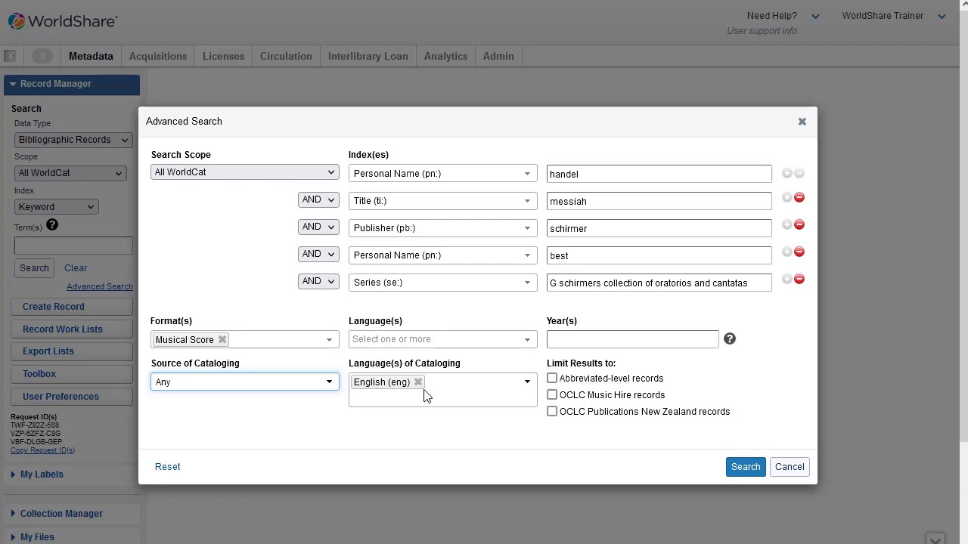
mouse_move(450, 401)
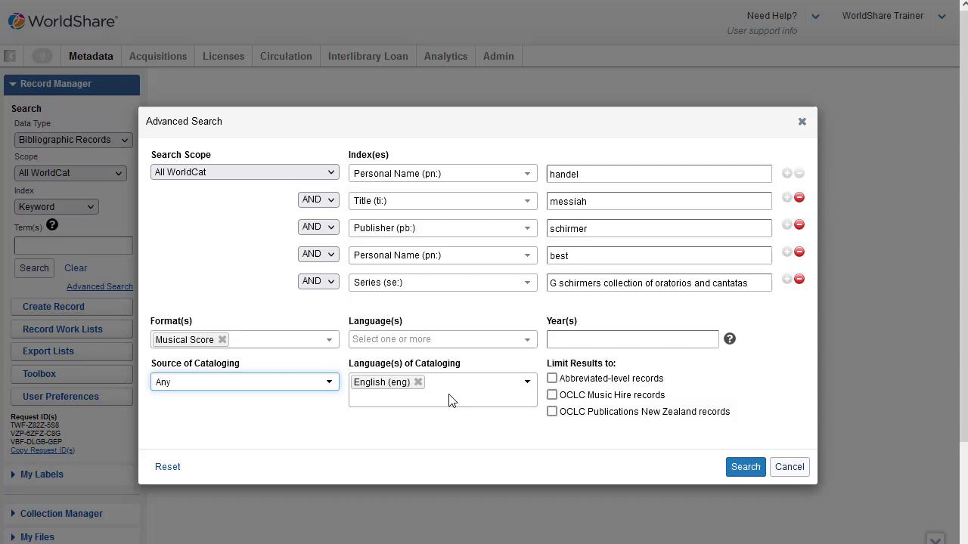
mouse_move(744, 428)
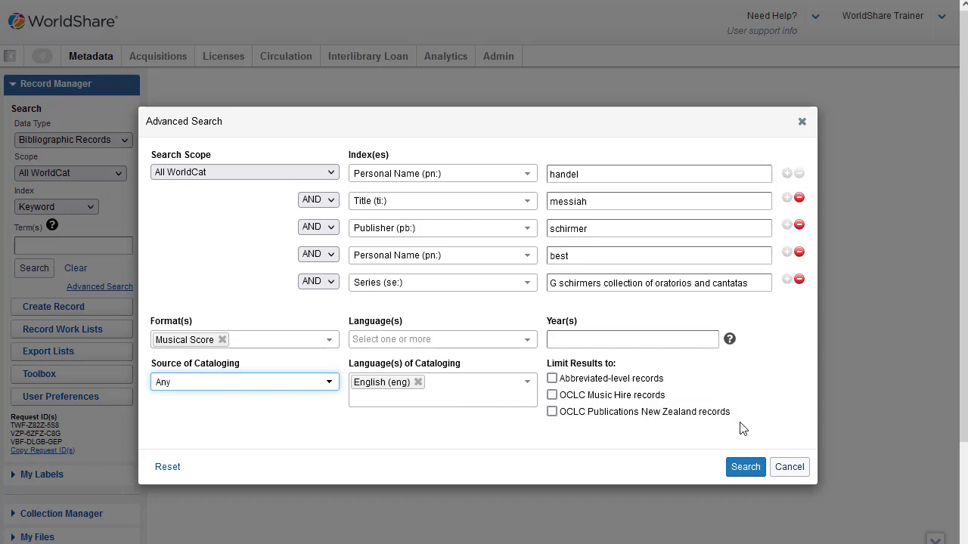
Run the Messiah score search, returning four Schirmer records.
click(744, 467)
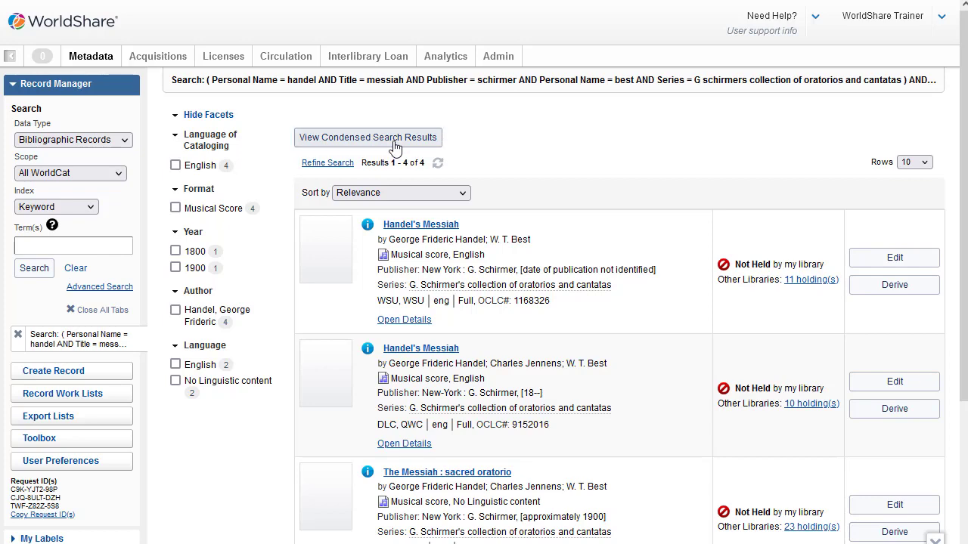
Show condensed results, copy OCLC number 11996856, and open record 9152016.
click(367, 137)
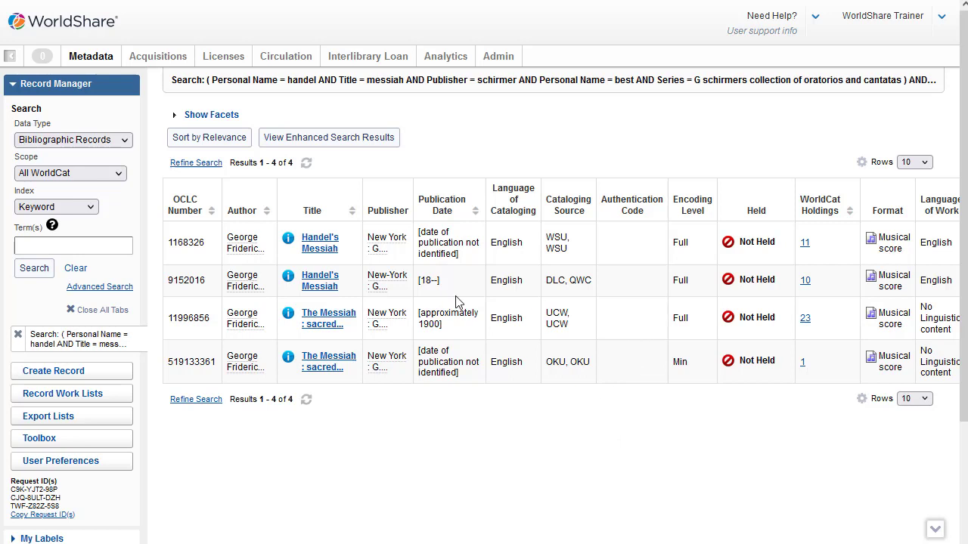
mouse_move(216, 329)
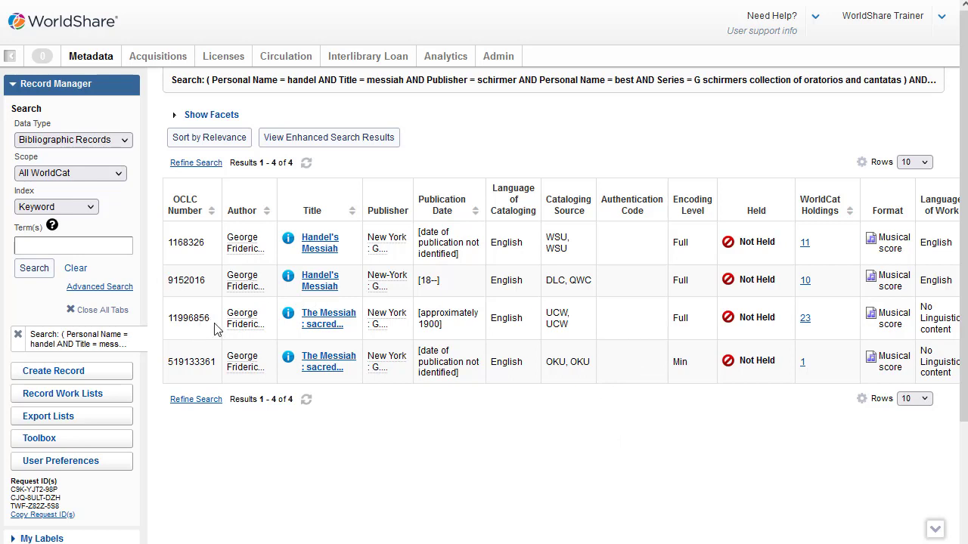
double_click(188, 318)
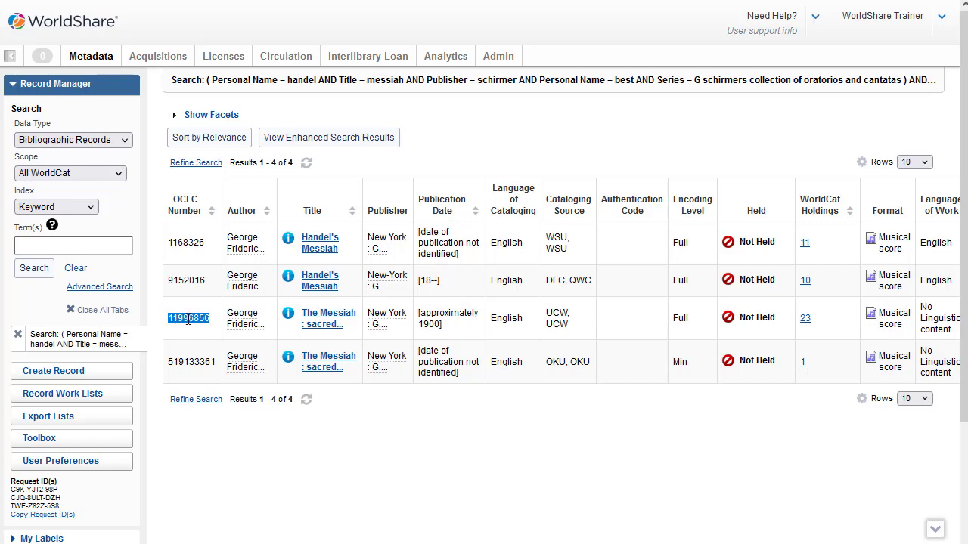
mouse_move(344, 307)
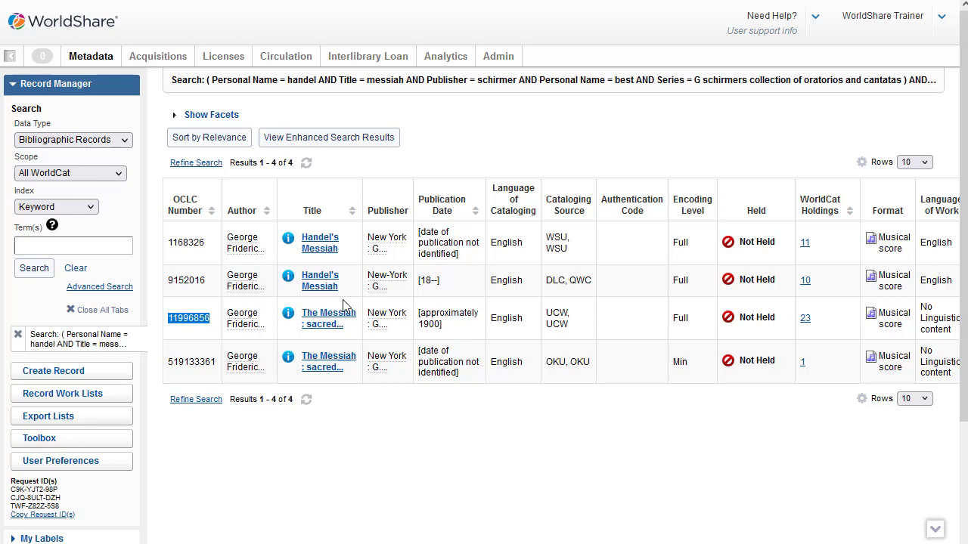
mouse_move(330, 291)
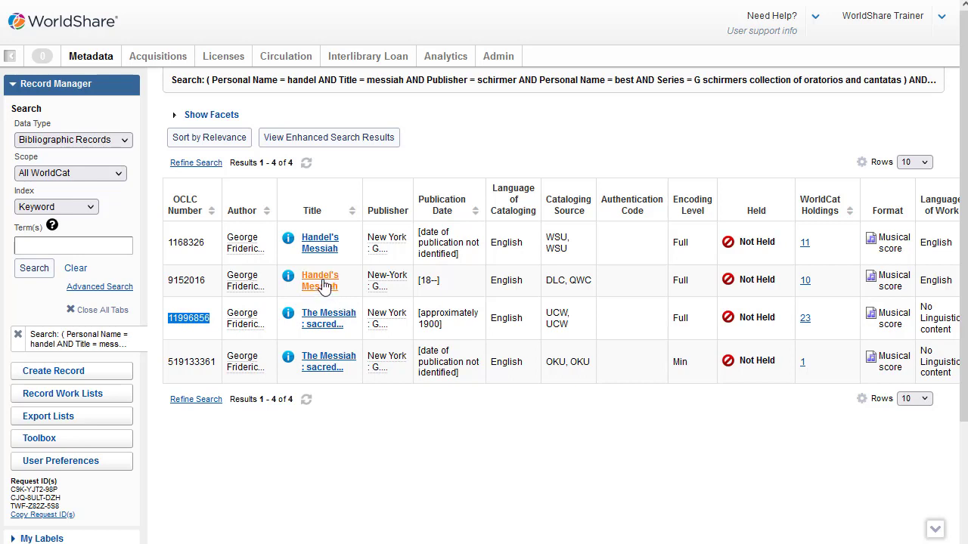
click(320, 279)
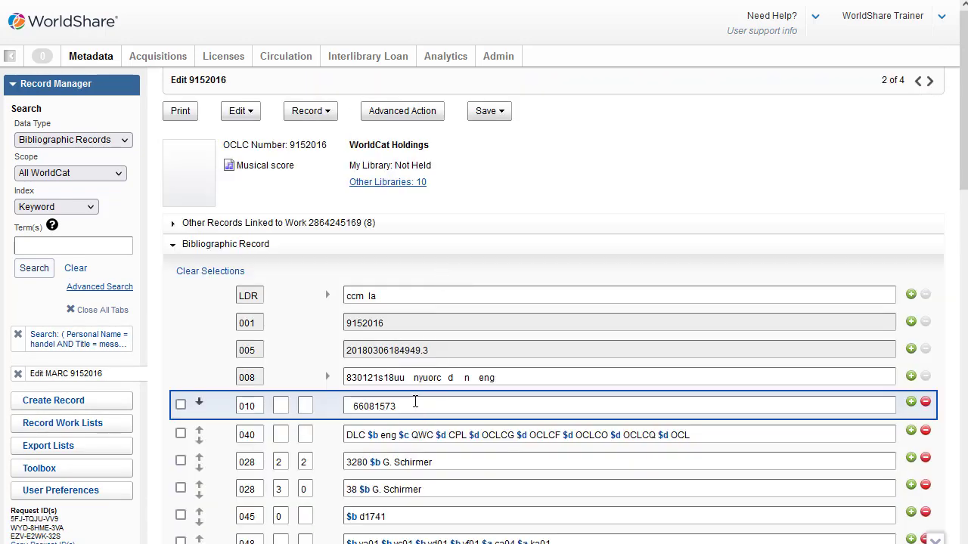
scroll(down, 3)
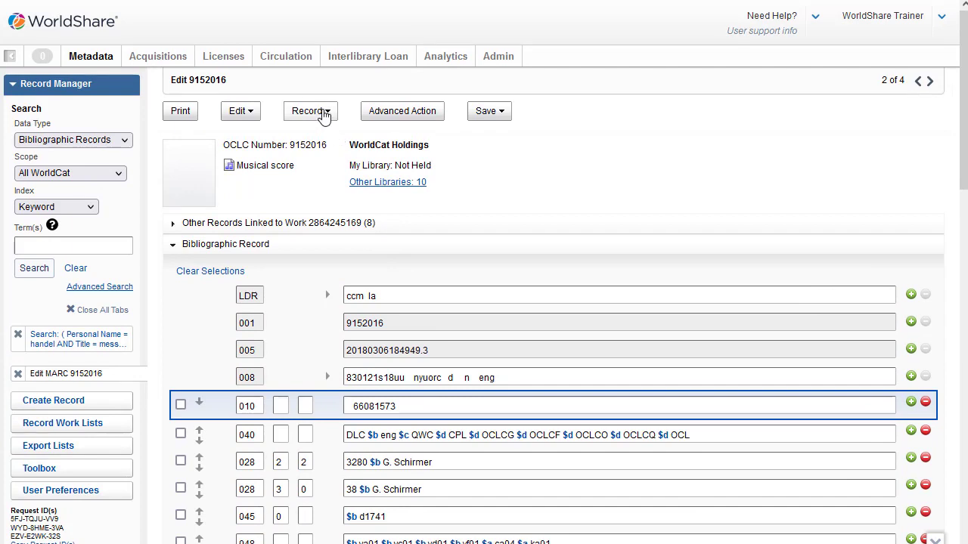
Compare the open record against record 11996856 using Record > Compare.
click(310, 111)
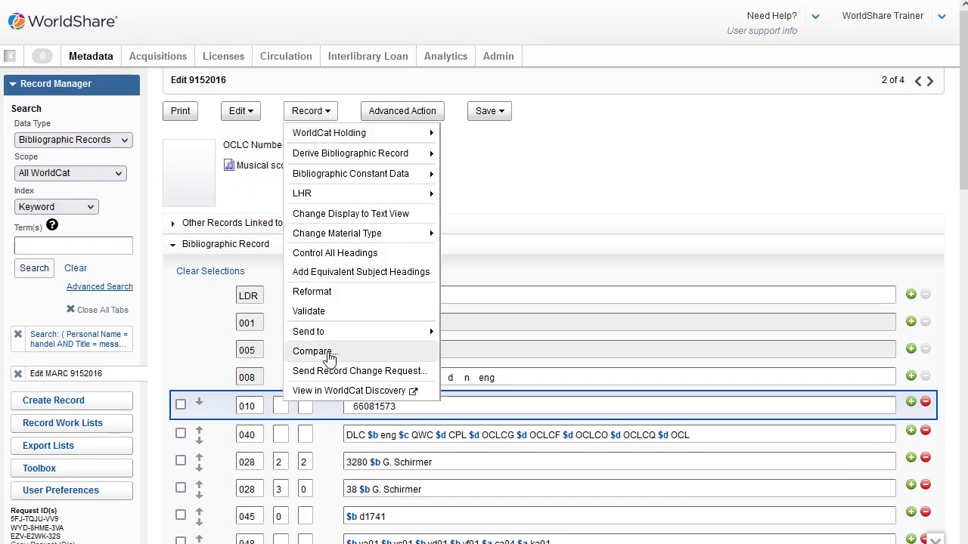
click(312, 351)
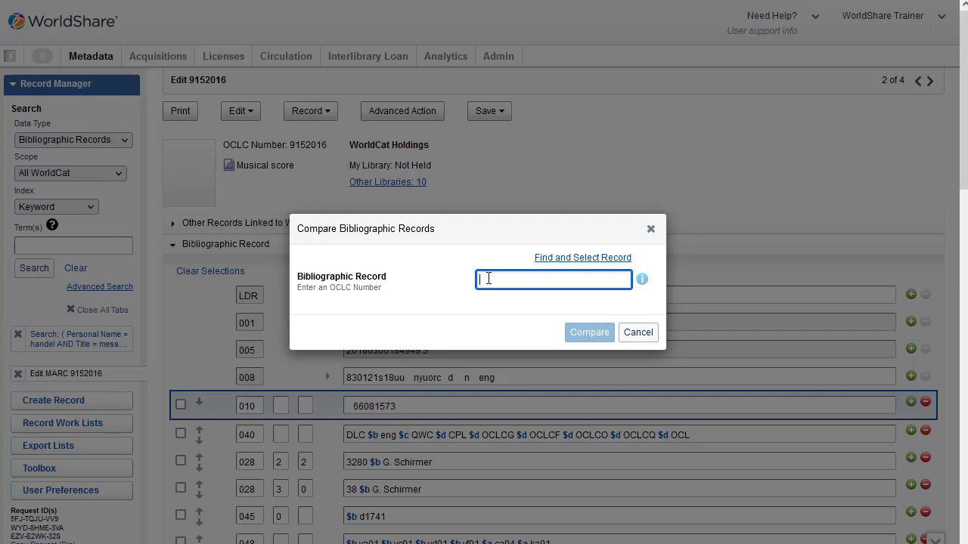
text(11996856)
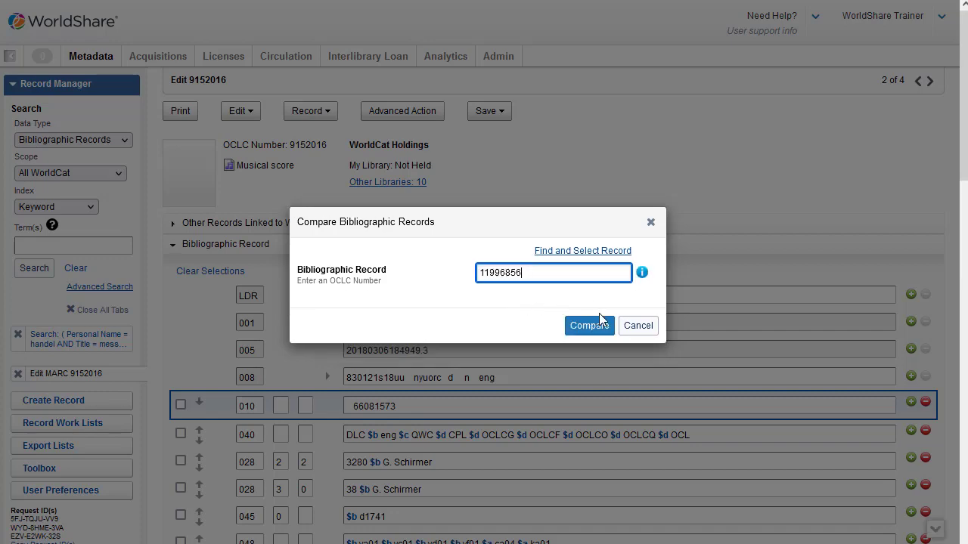
click(589, 326)
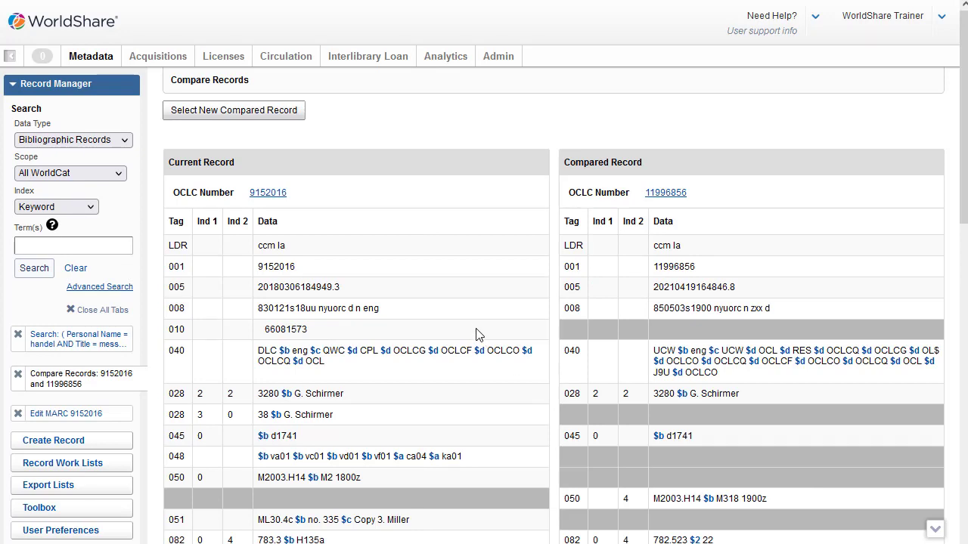
mouse_move(625, 377)
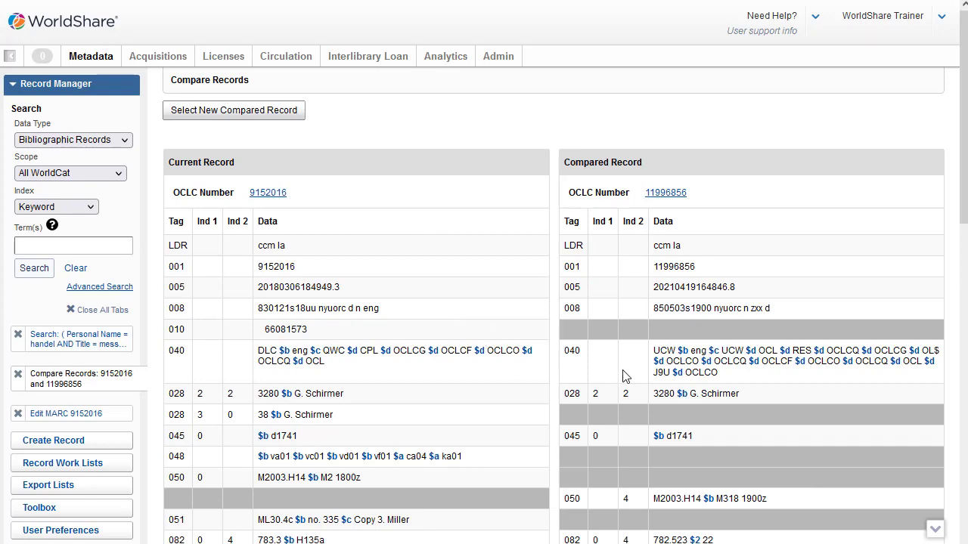
Scroll through the field-by-field comparison of the two Messiah records.
scroll(down, 3)
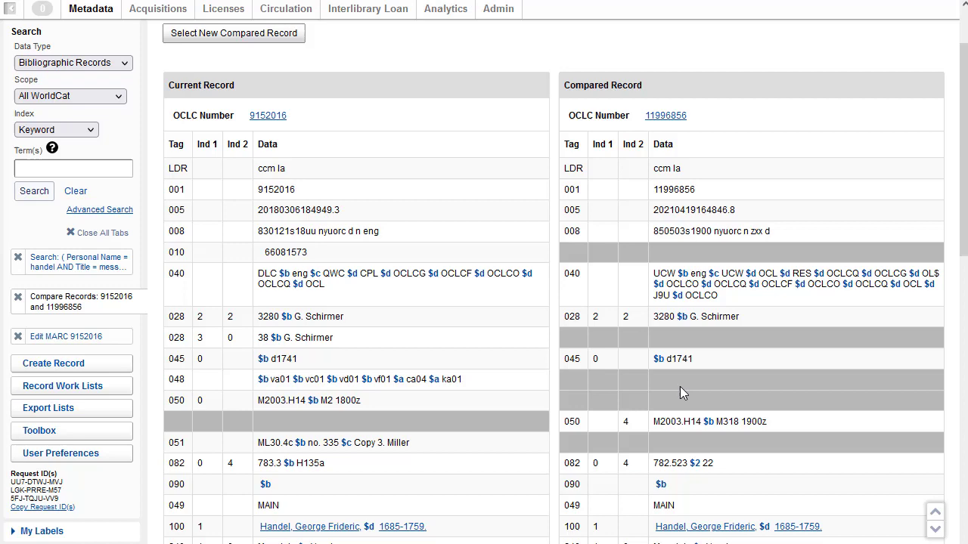
scroll(down, 3)
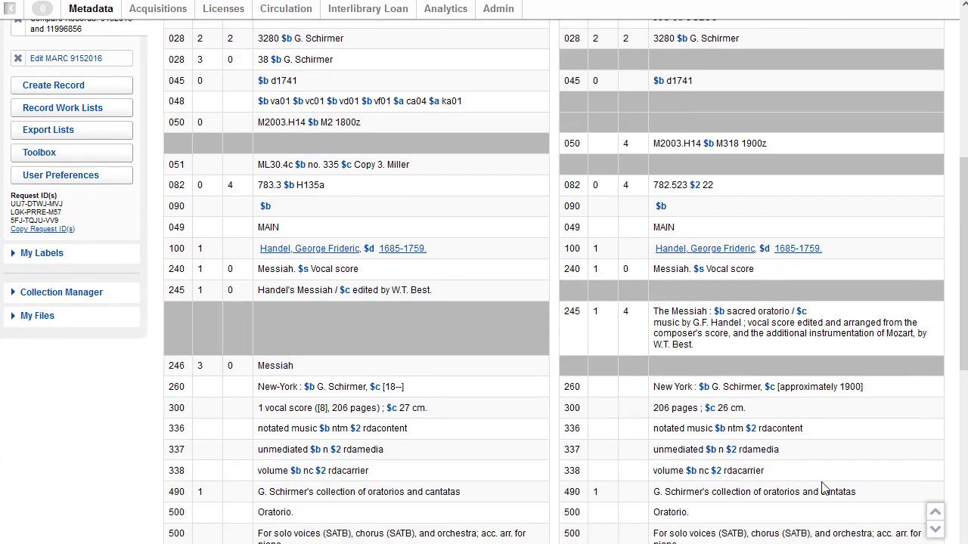
scroll(down, 3)
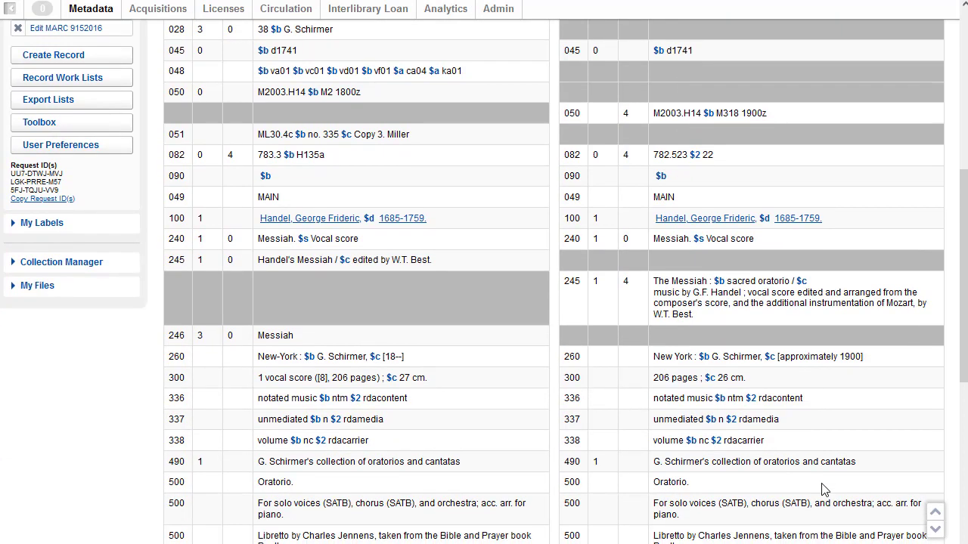
scroll(up, 3)
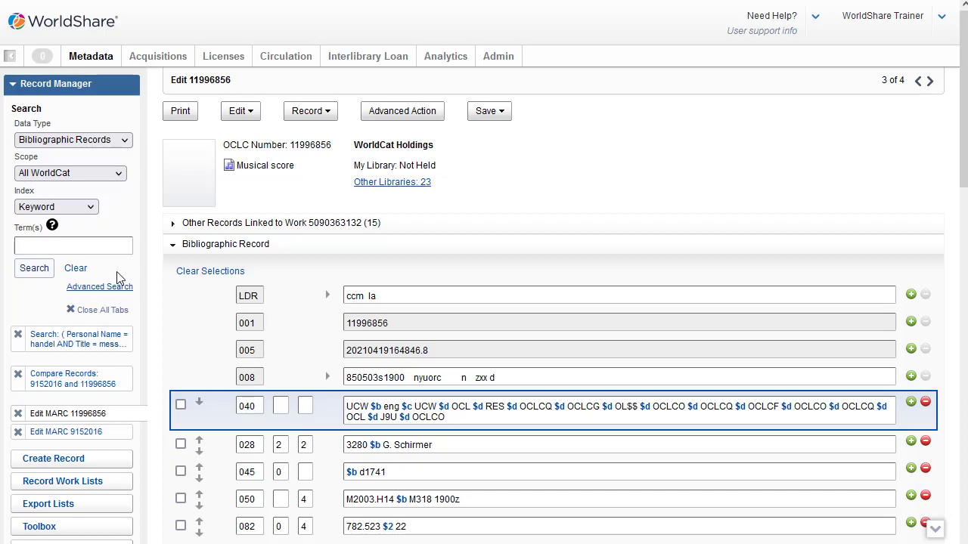
Reopen Advanced Search, clear old criteria, and enter beethoven and 32 piano sonatas.
click(99, 287)
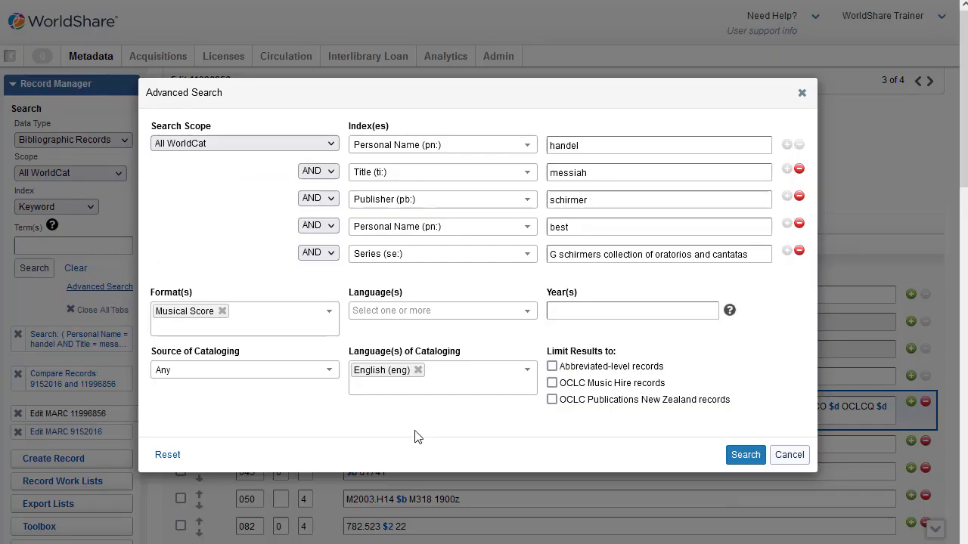
mouse_move(167, 455)
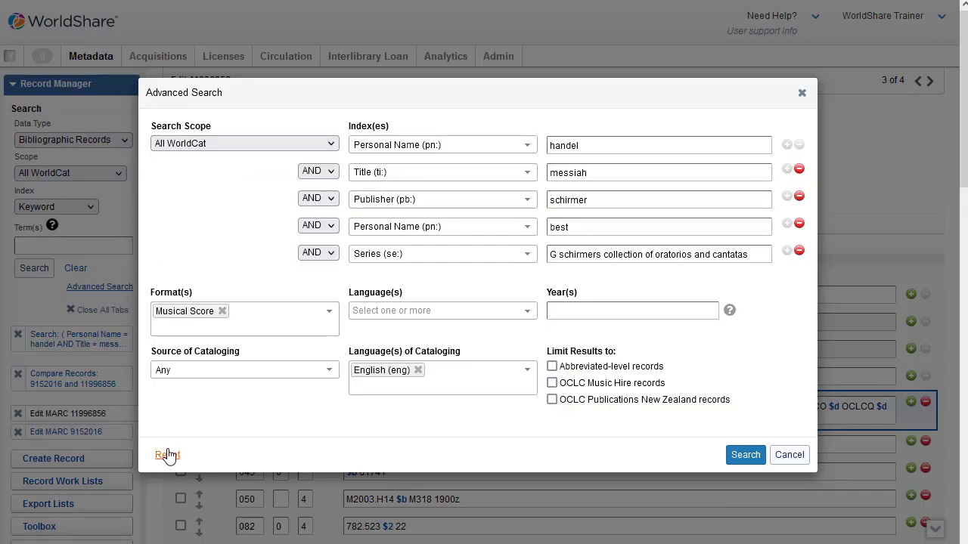
click(167, 455)
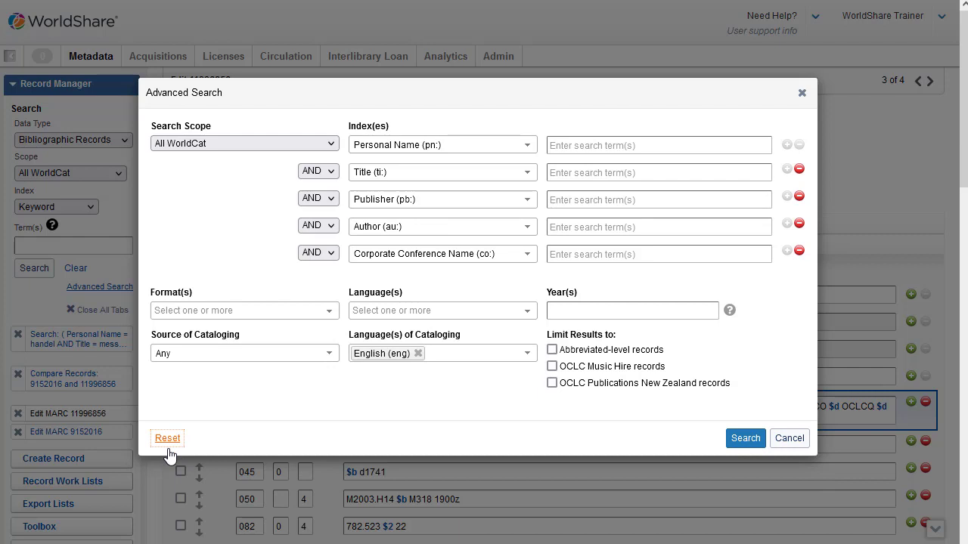
mouse_move(529, 174)
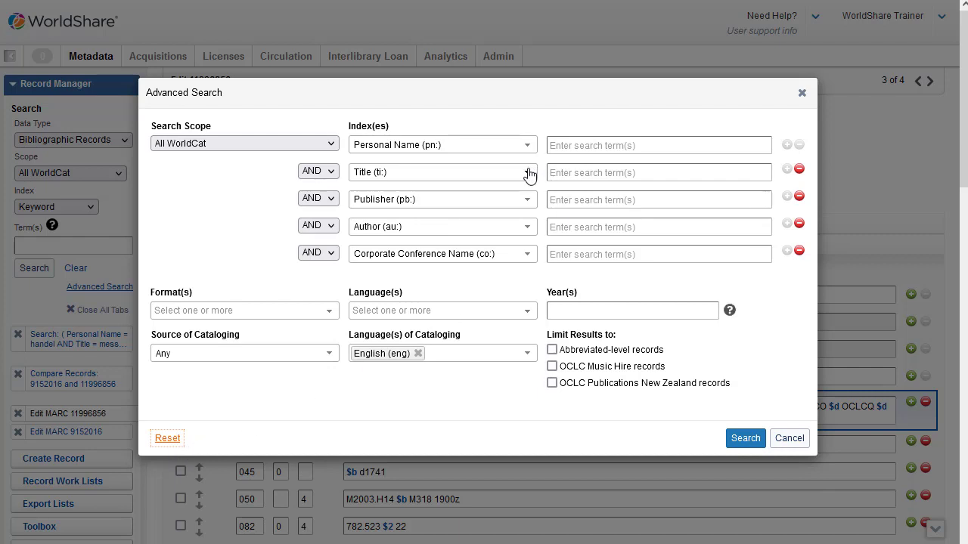
mouse_move(446, 153)
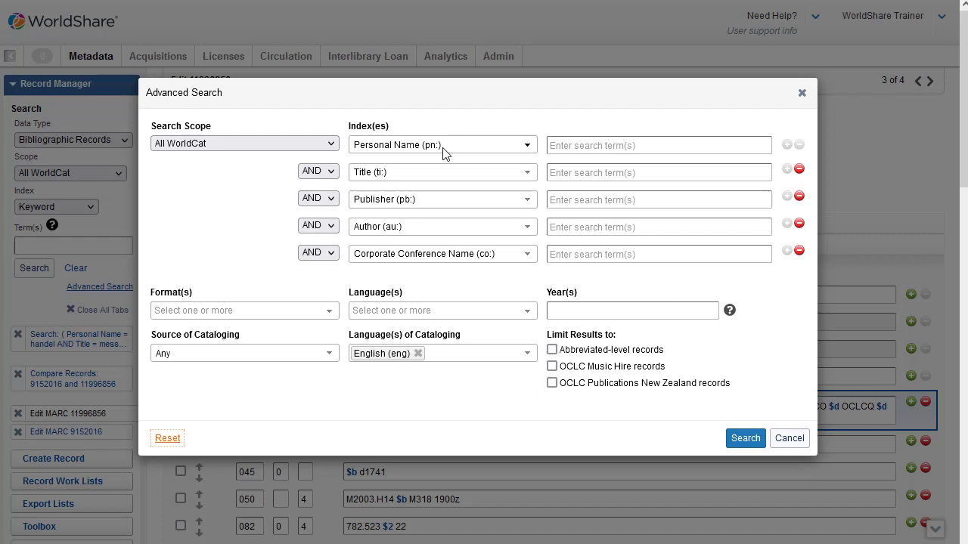
click(658, 145)
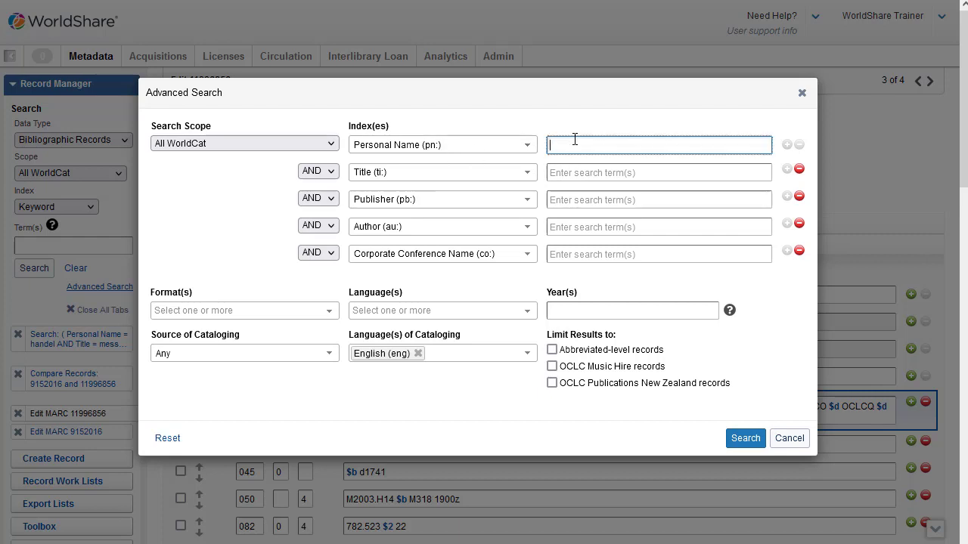
text(beethoven)
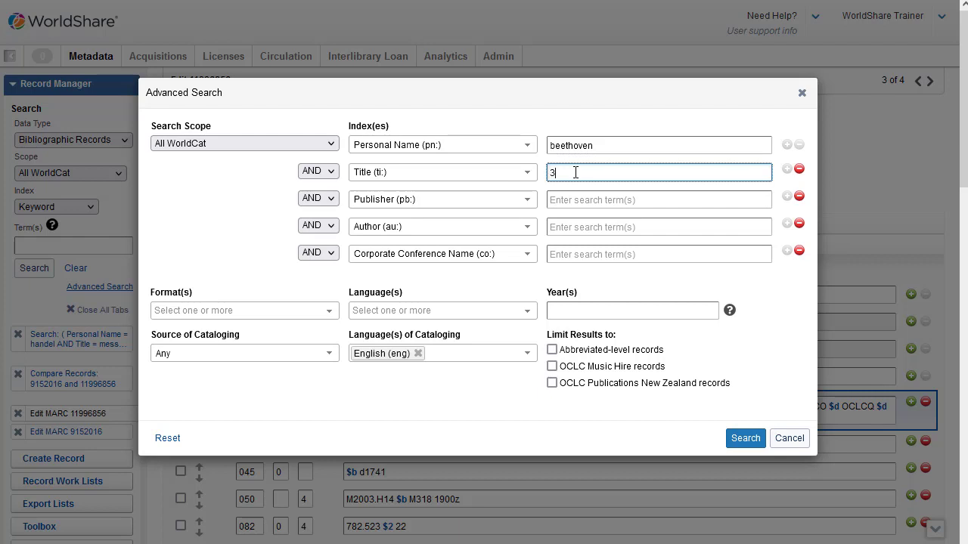
text(2 piano sonatas)
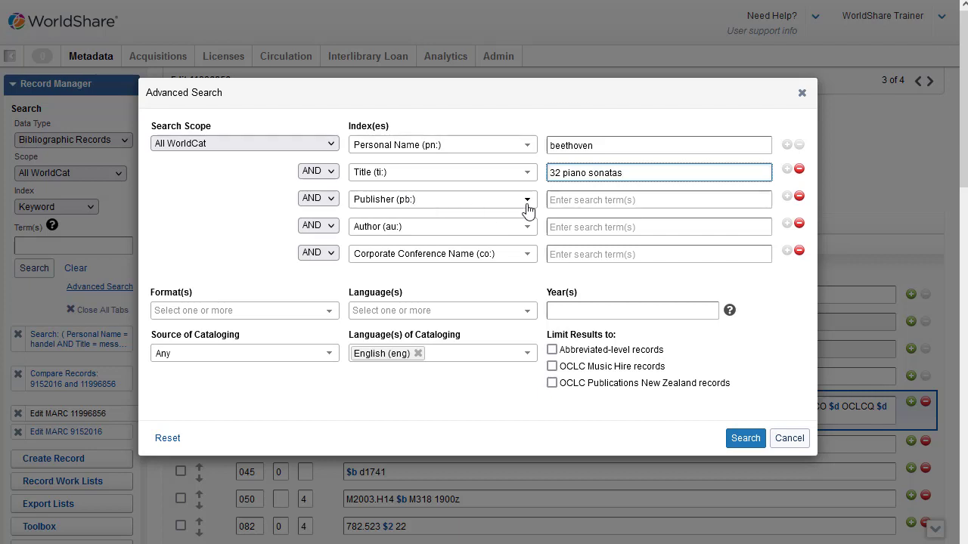
Add publisher deutsche grammophon and personal name kempff in the fourth row.
click(658, 199)
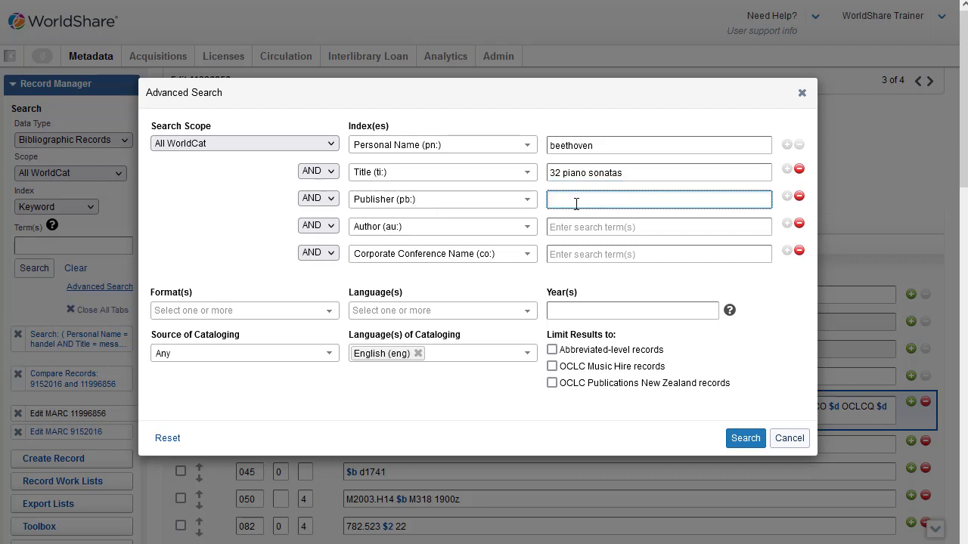
text(deutsche gr)
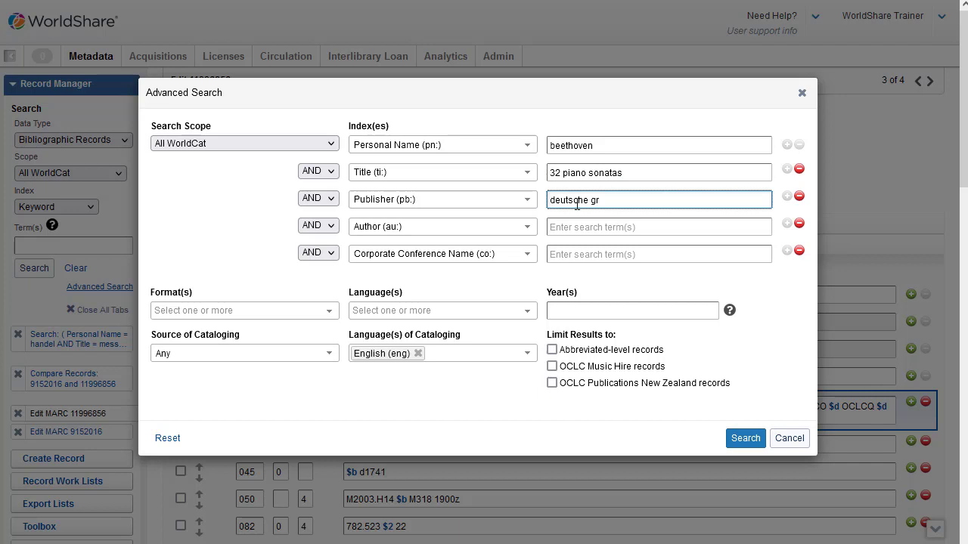
text(ammophon)
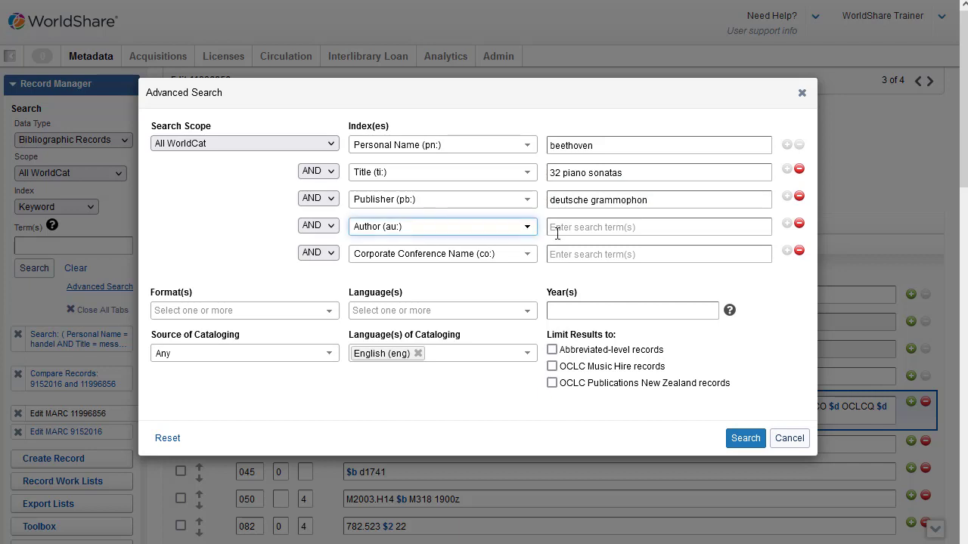
click(527, 226)
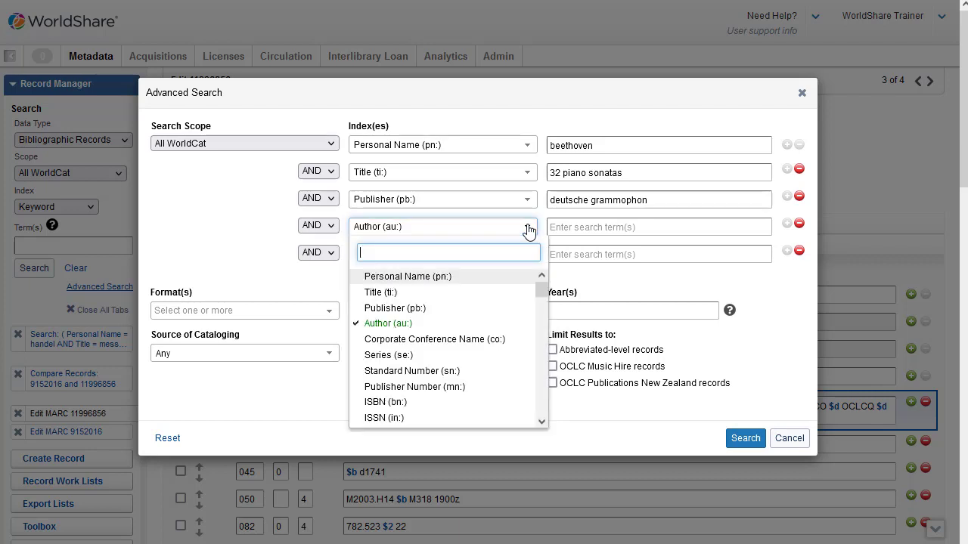
click(407, 276)
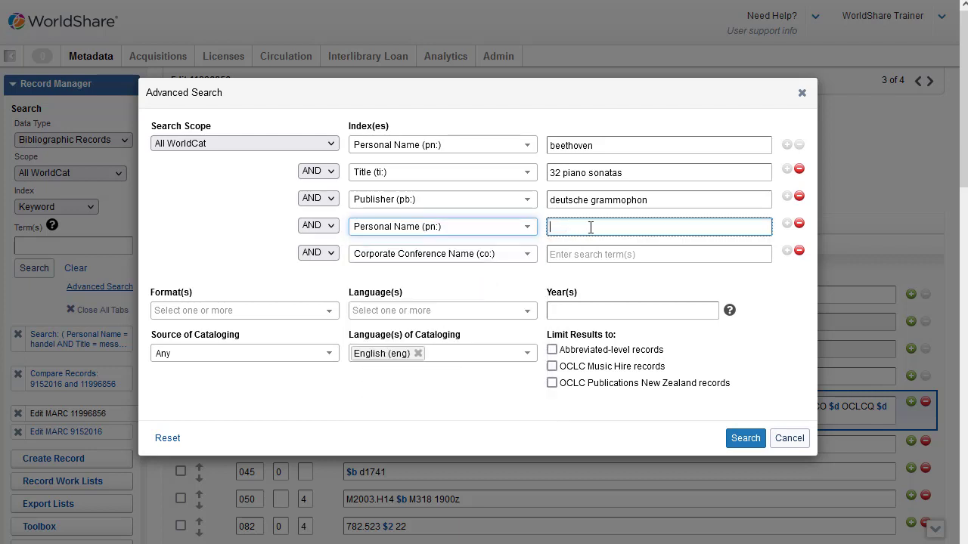
text(kempff)
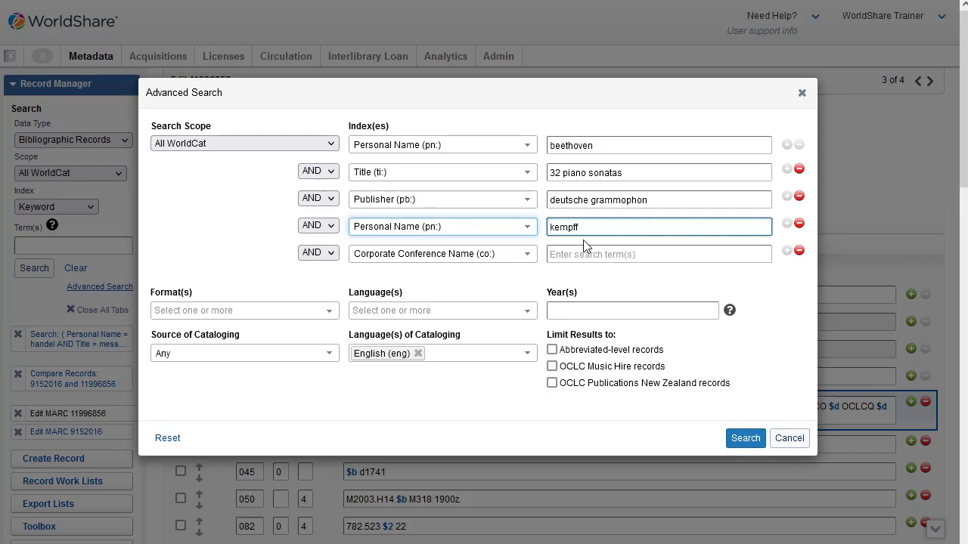
mouse_move(336, 321)
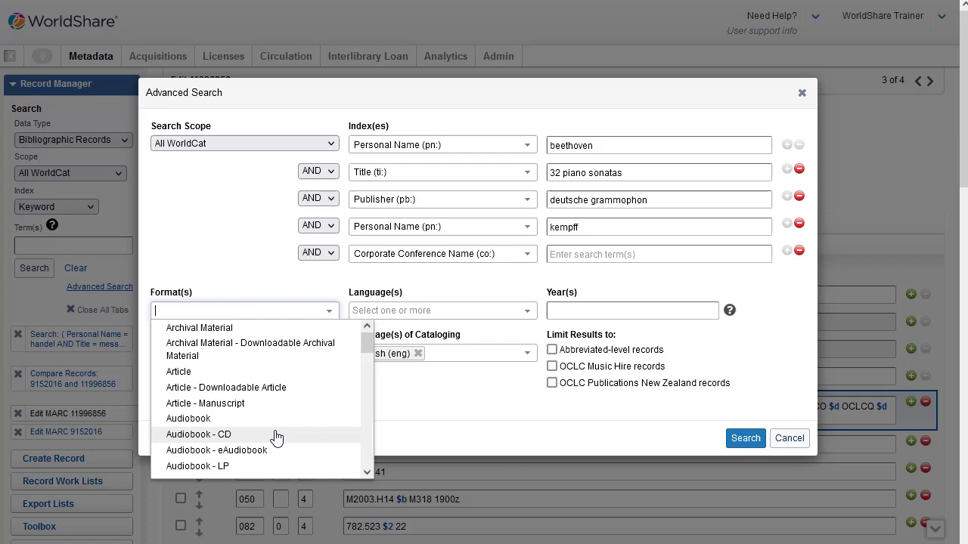
Limit the format to Music - CD.
scroll(down, 3)
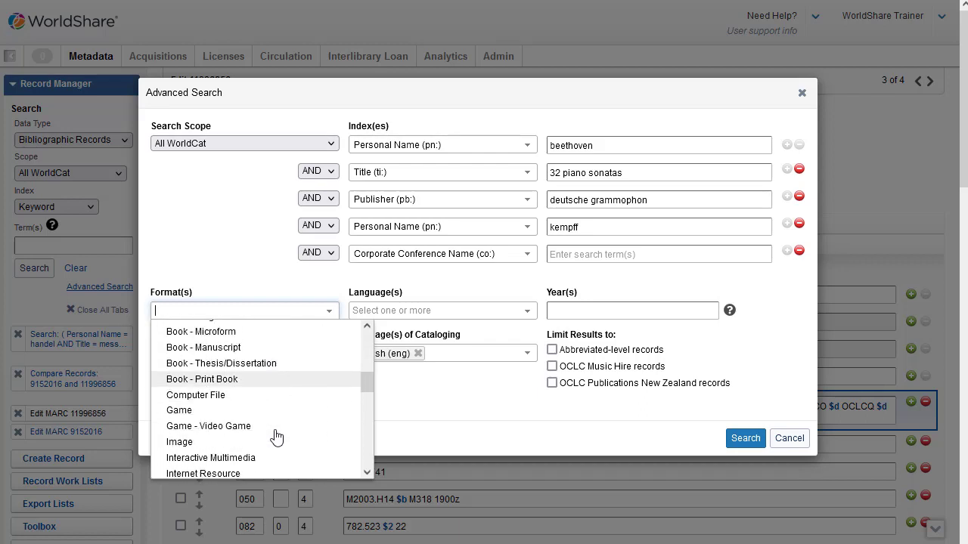
scroll(down, 3)
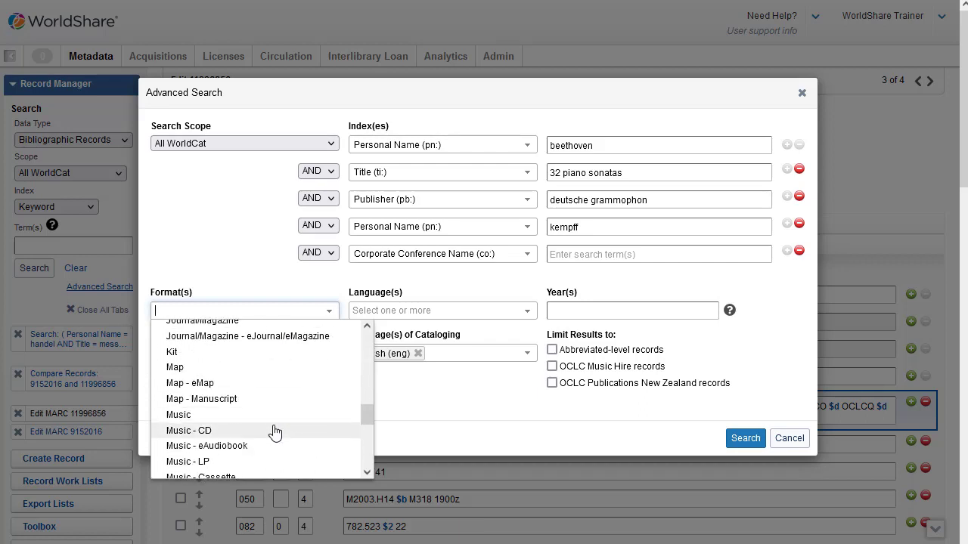
click(189, 430)
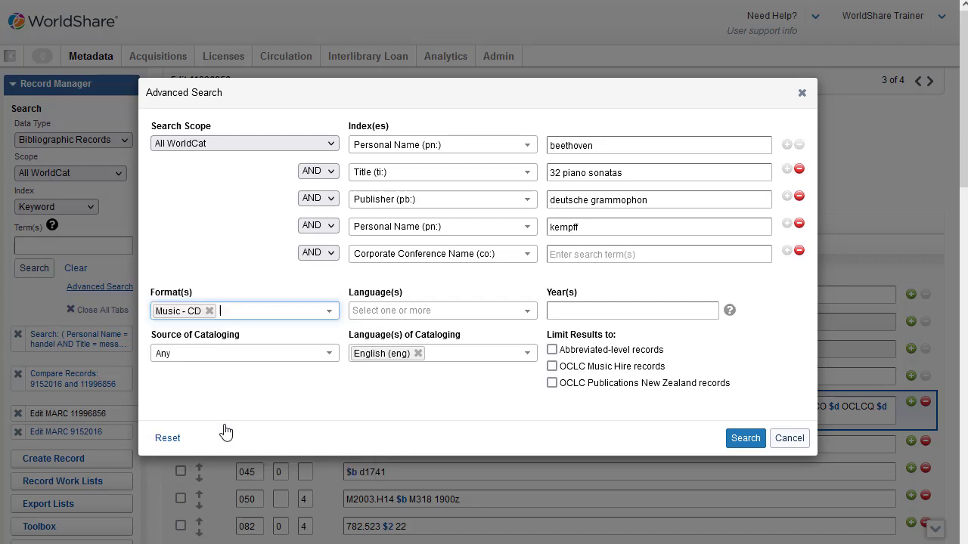
mouse_move(256, 353)
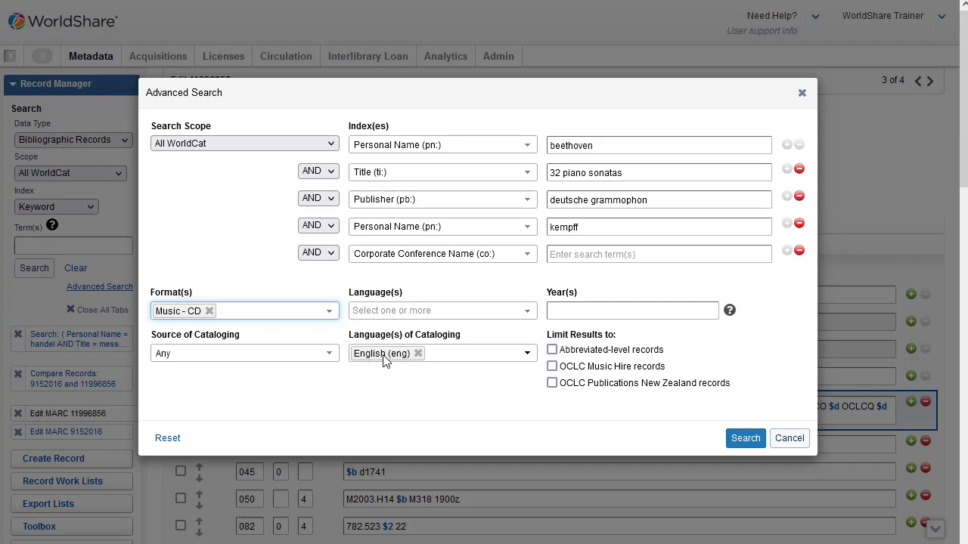
mouse_move(379, 361)
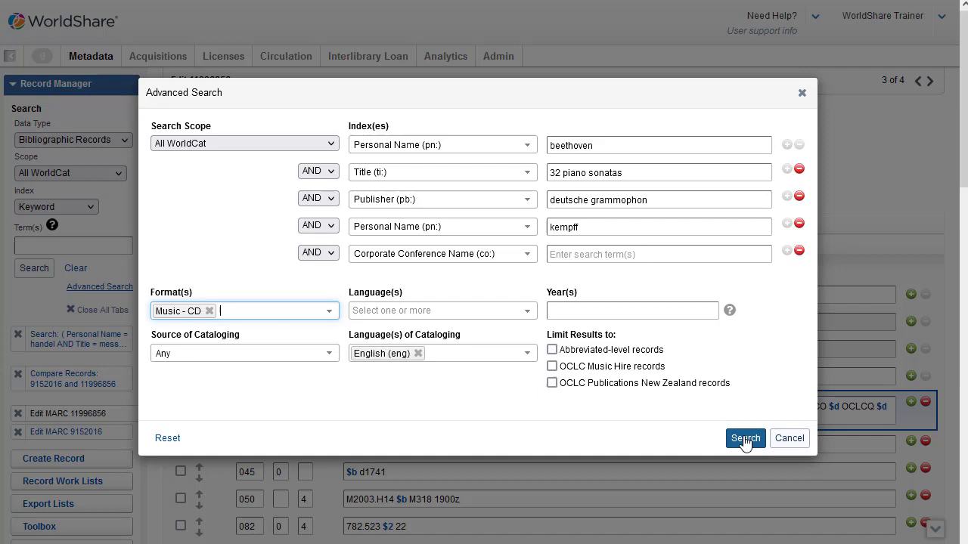
Run the Beethoven–Kempff CD search (23 records) and reopen the form to refine.
click(744, 437)
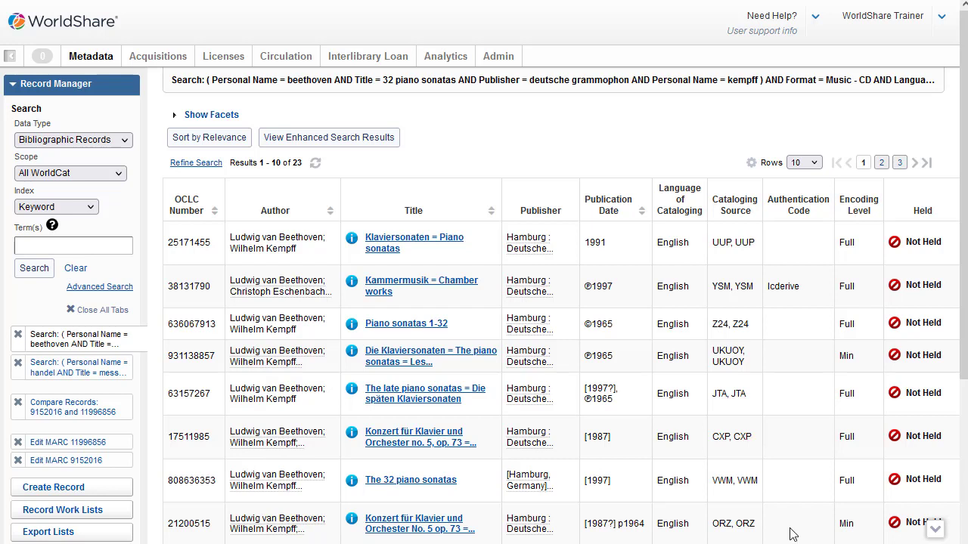
click(99, 287)
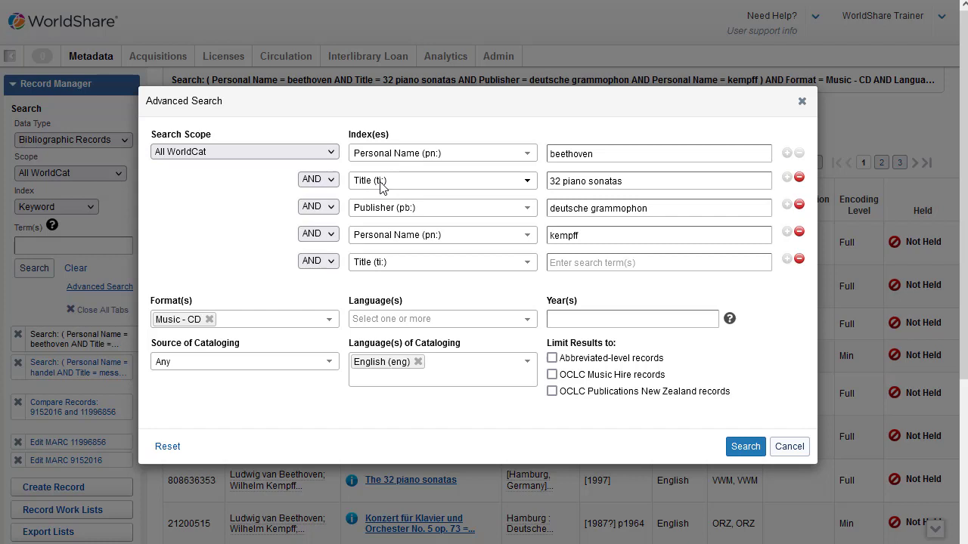
mouse_move(428, 189)
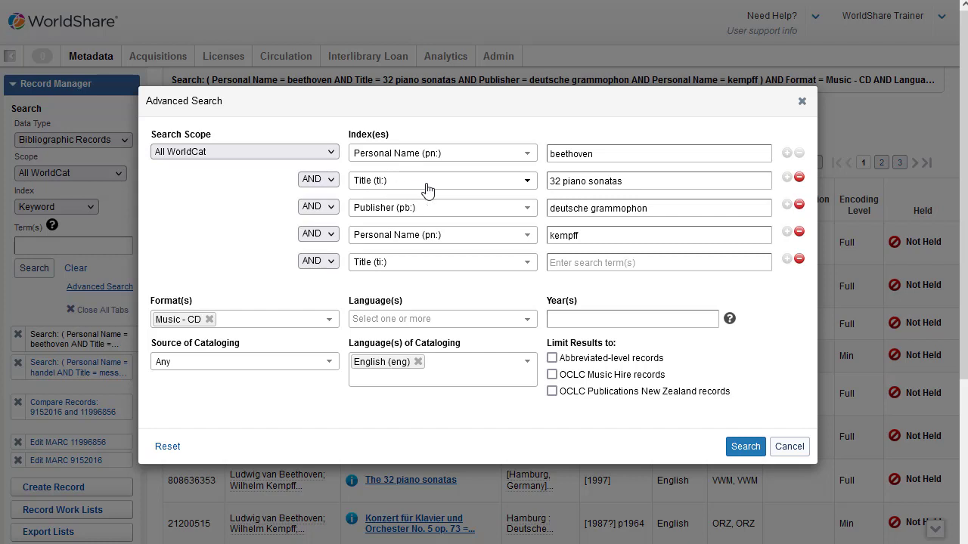
Switch the title index to Title phrase (ti=) and rerun, narrowing to 3 records.
click(527, 180)
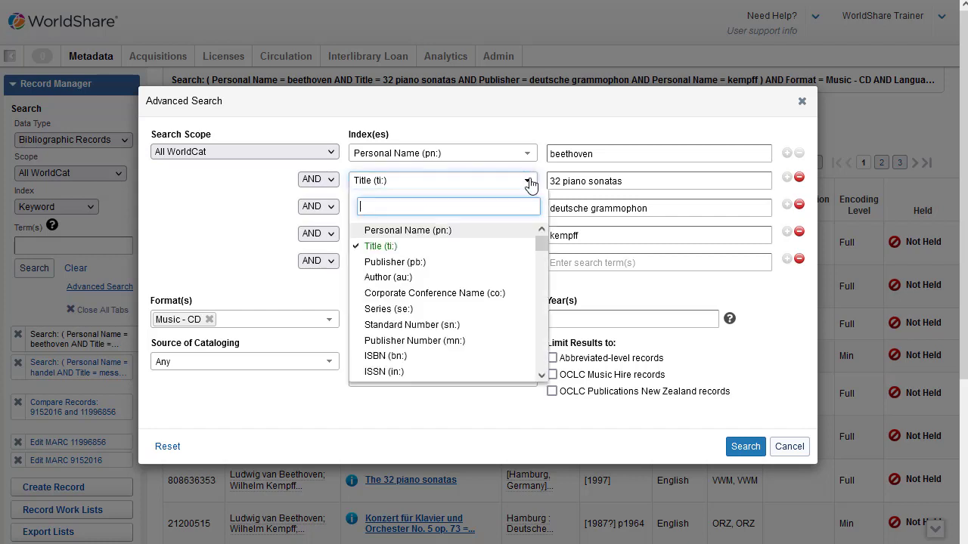
mouse_move(453, 284)
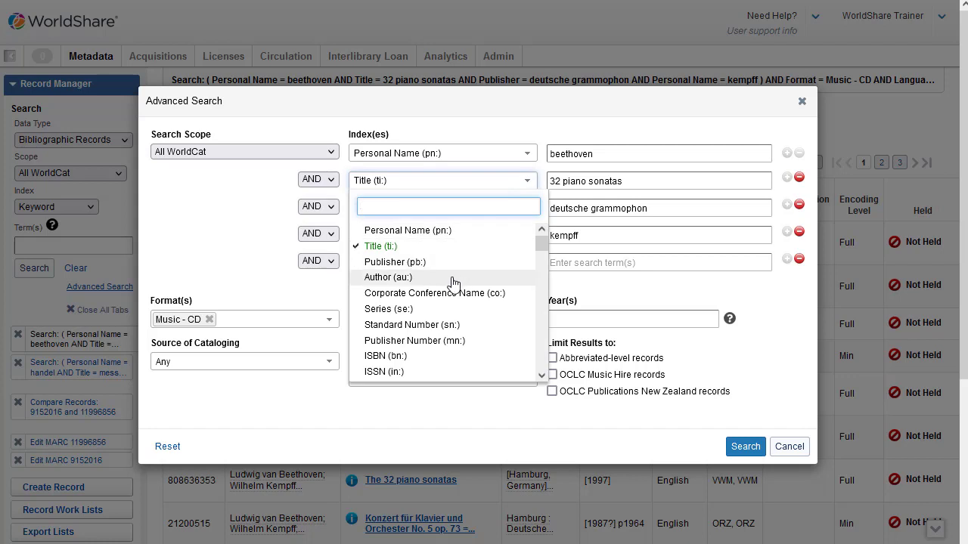
scroll(down, 3)
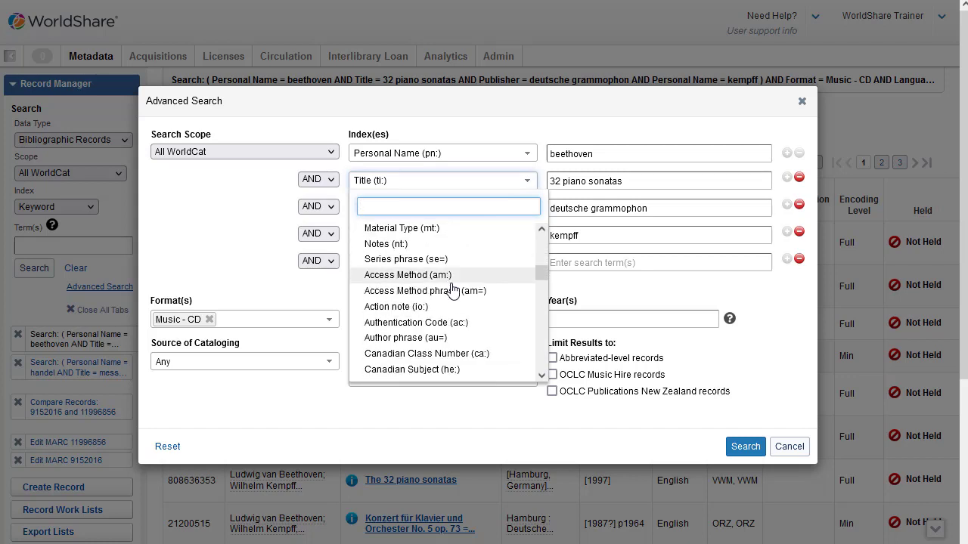
scroll(down, 3)
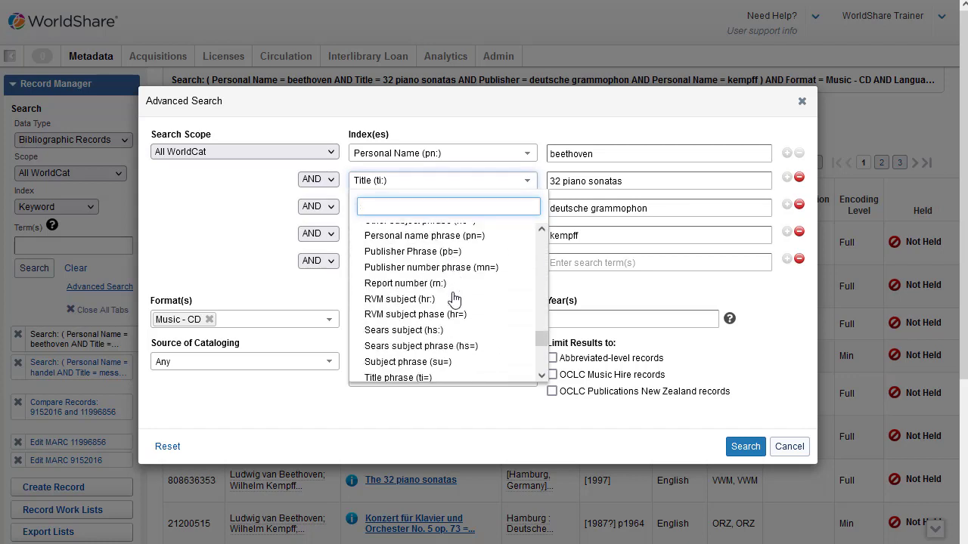
click(397, 377)
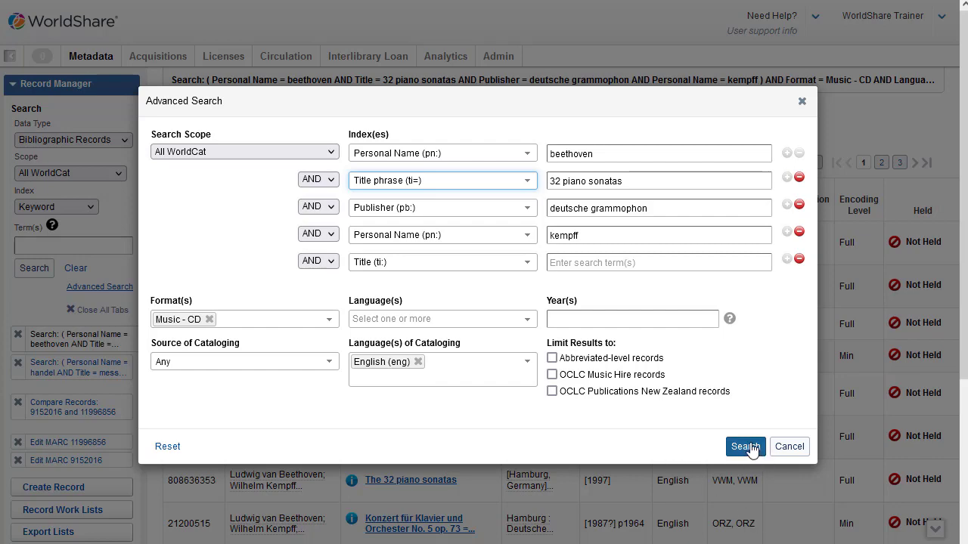
click(744, 446)
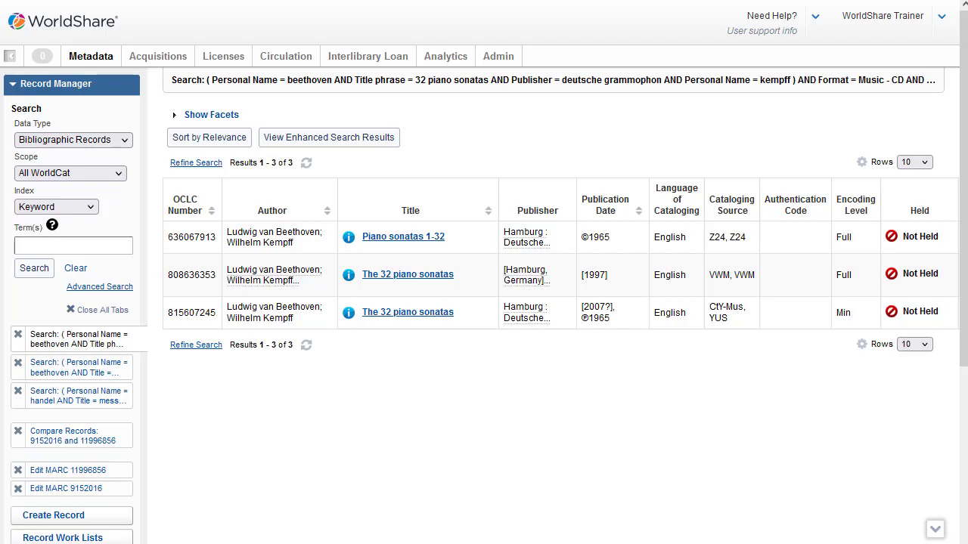
Clear all search and record tabs, then go to General Help from Need Help?
click(102, 310)
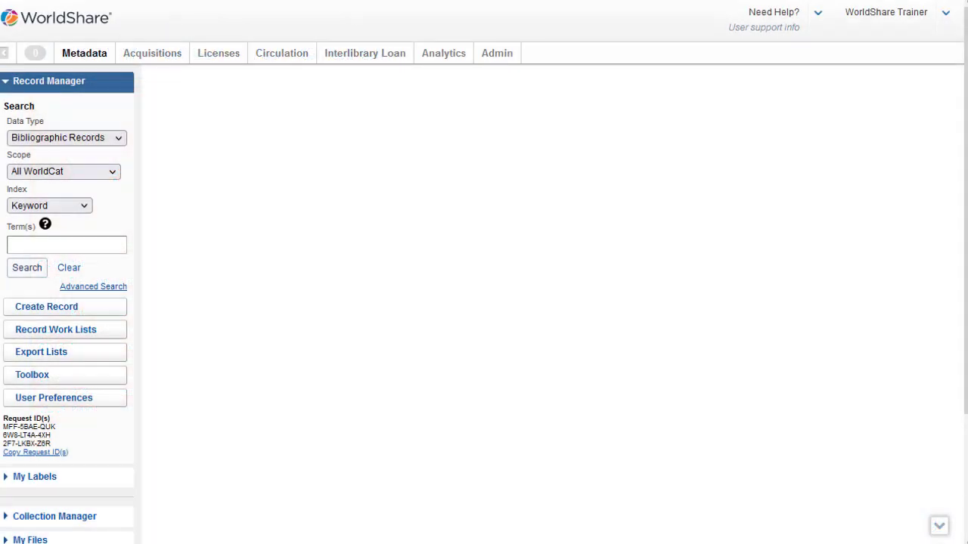
mouse_move(781, 141)
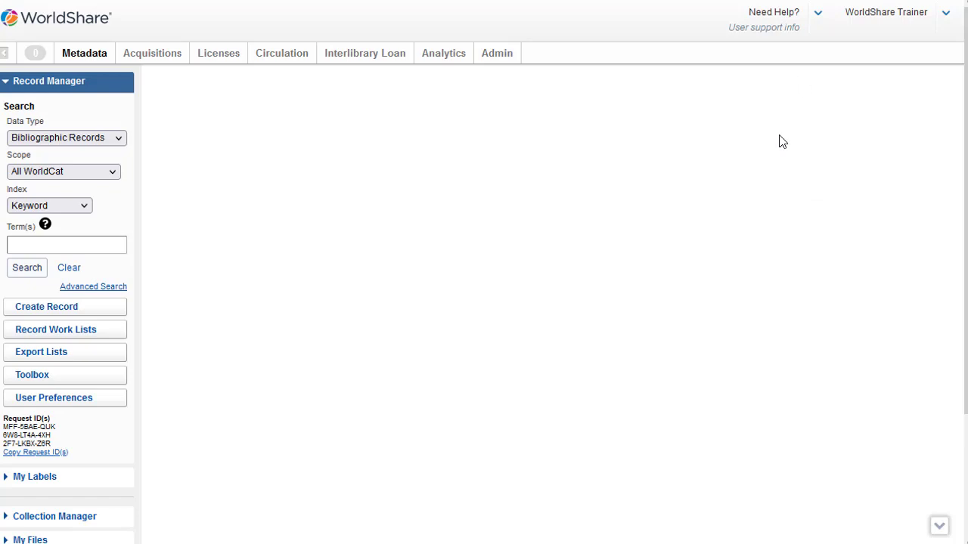
click(817, 12)
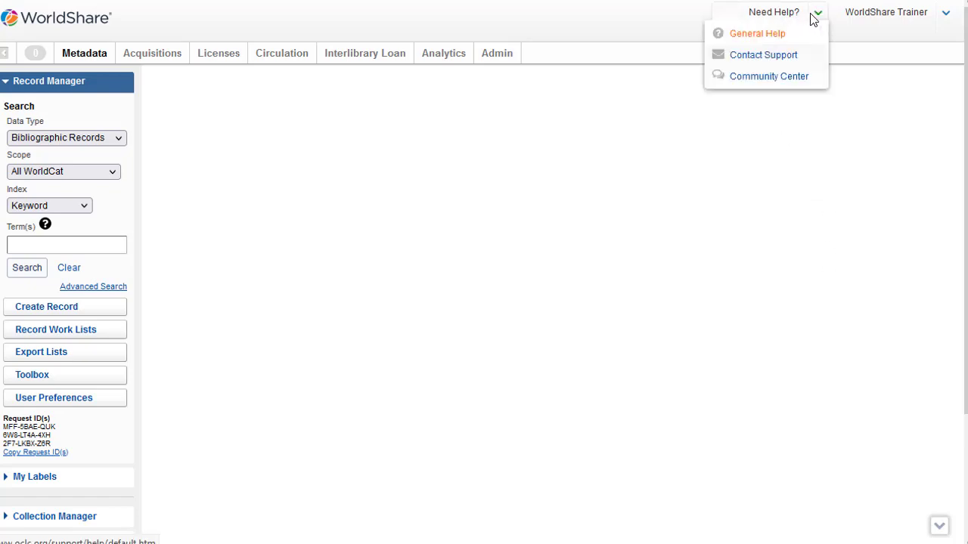
click(756, 33)
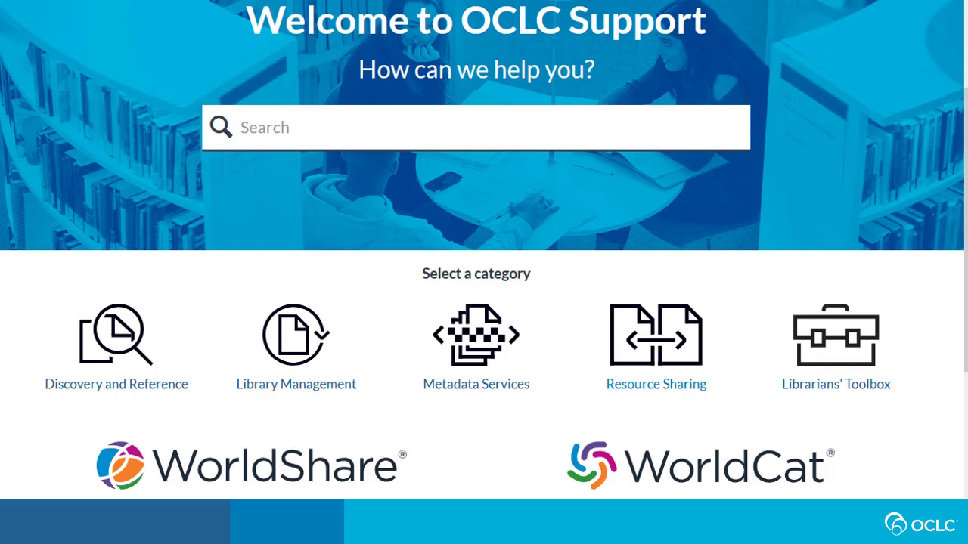
mouse_move(949, 273)
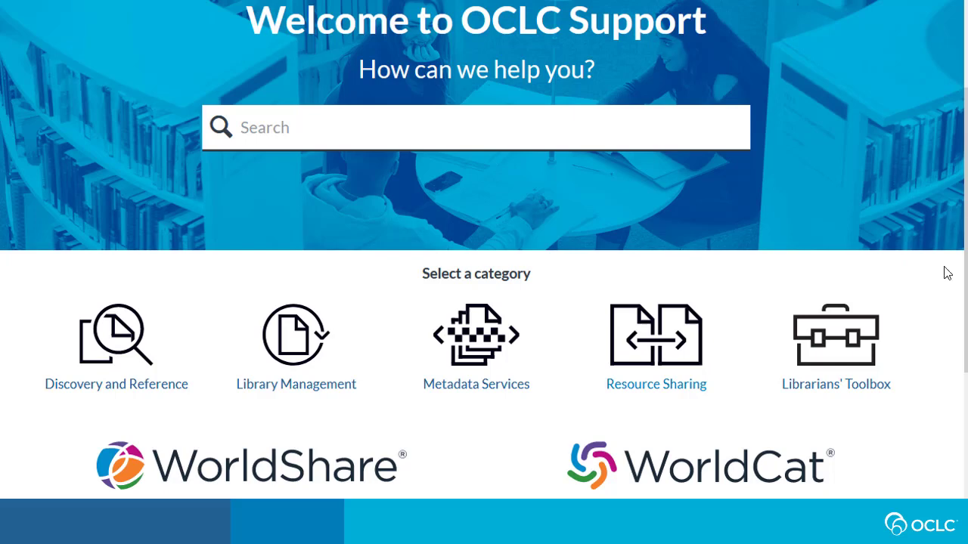
mouse_move(848, 357)
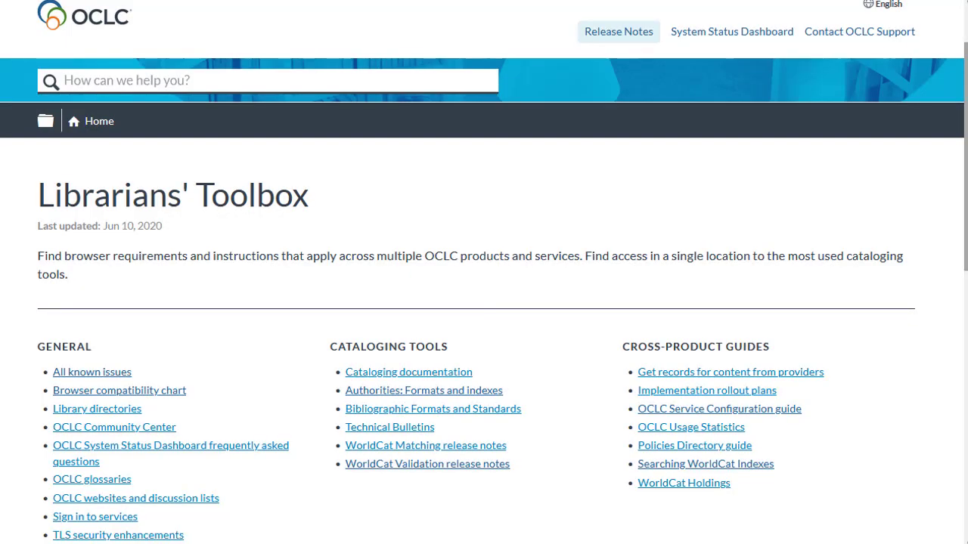
mouse_move(728, 498)
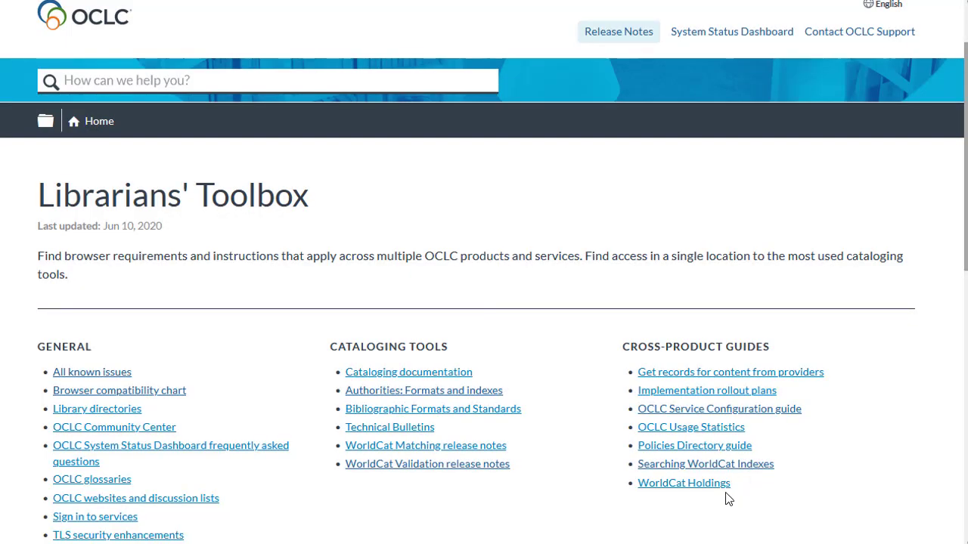
Navigate Searching WorldCat Indexes to Bibliographic record indexes by data type and view Number indexes.
click(705, 463)
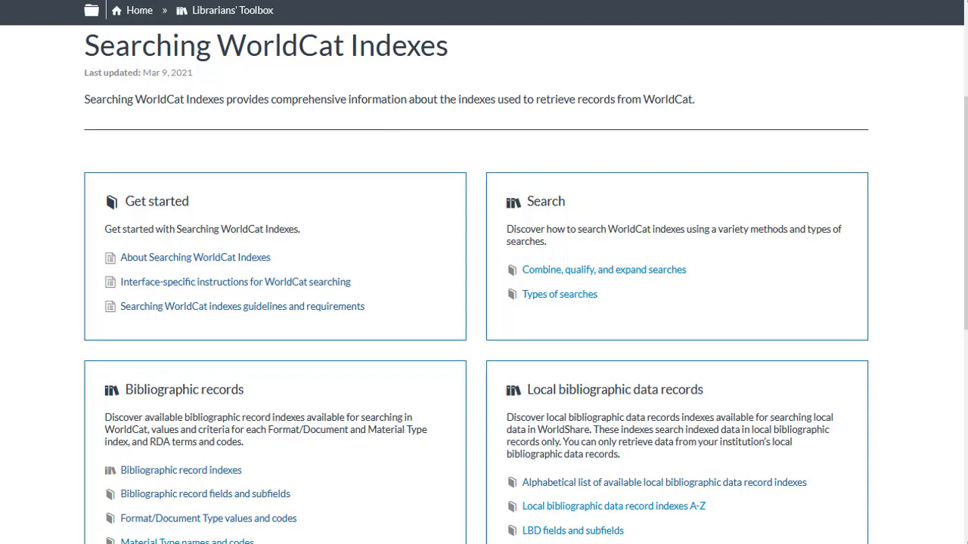
mouse_move(222, 478)
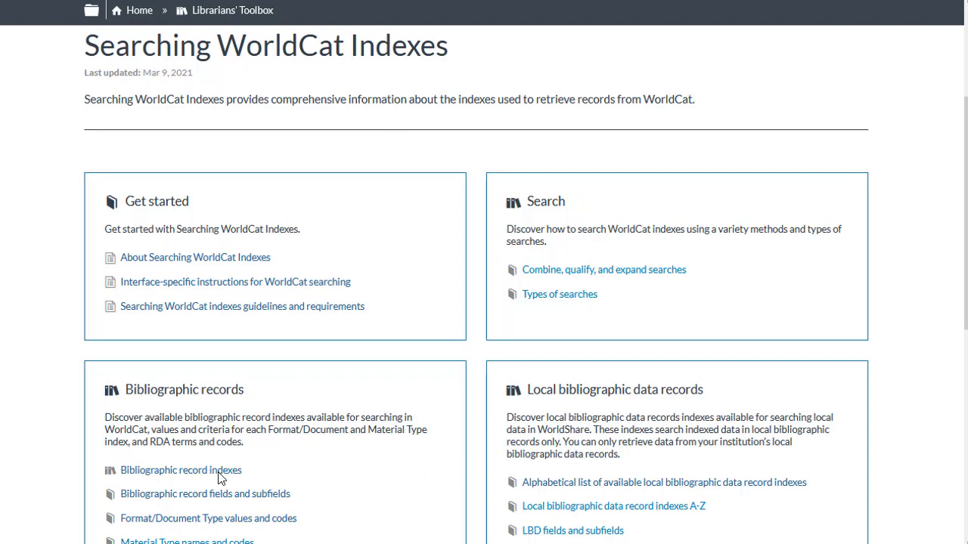
click(181, 469)
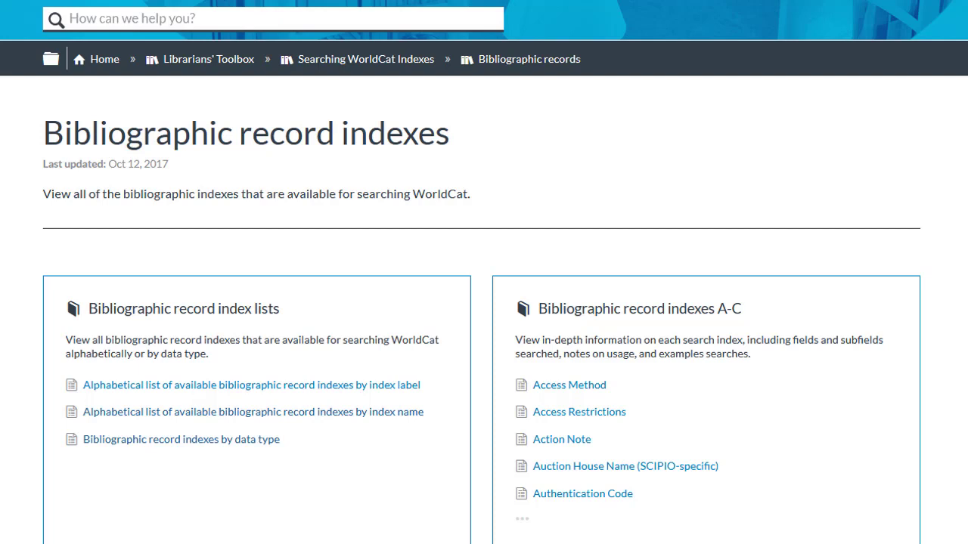
click(180, 438)
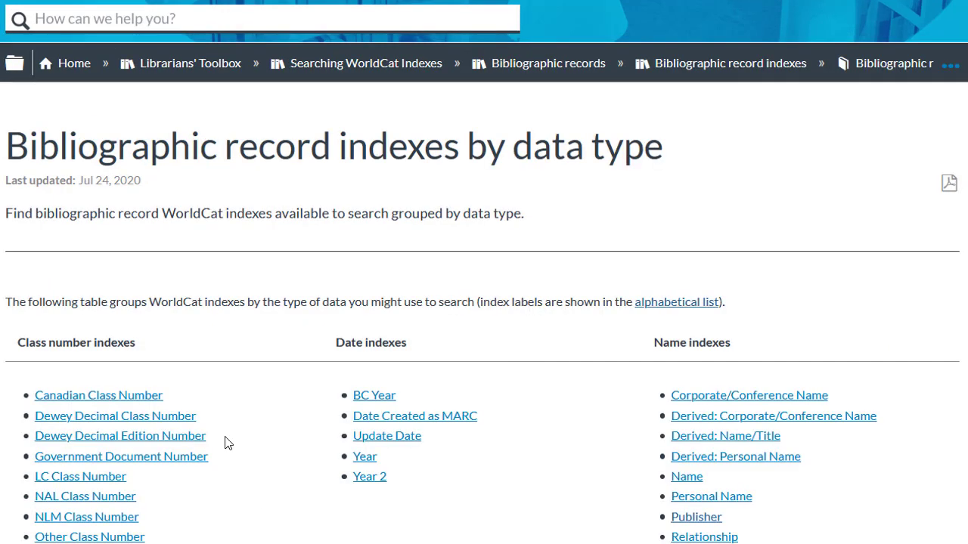
scroll(down, 3)
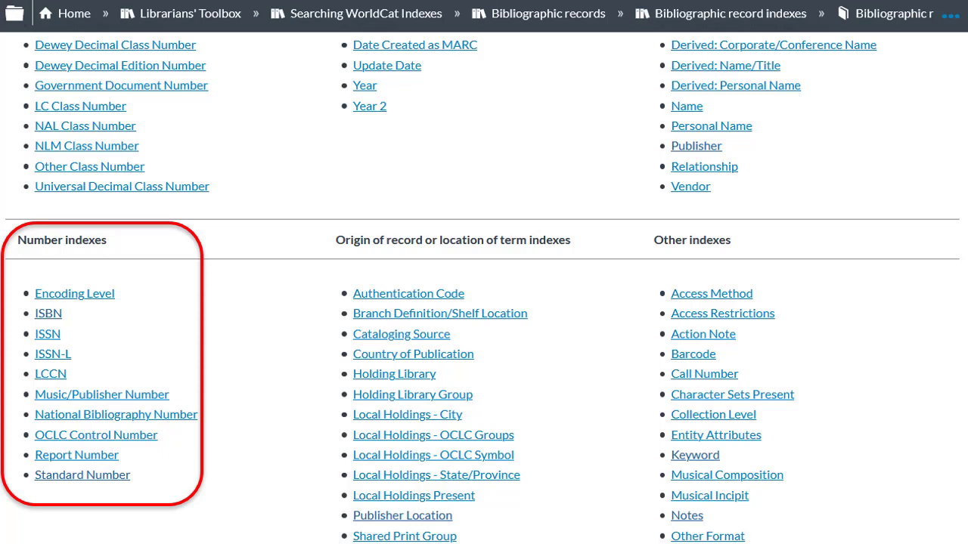
Review the Standard Number index description and Fields/Subfields, then return to Record Manager.
click(82, 474)
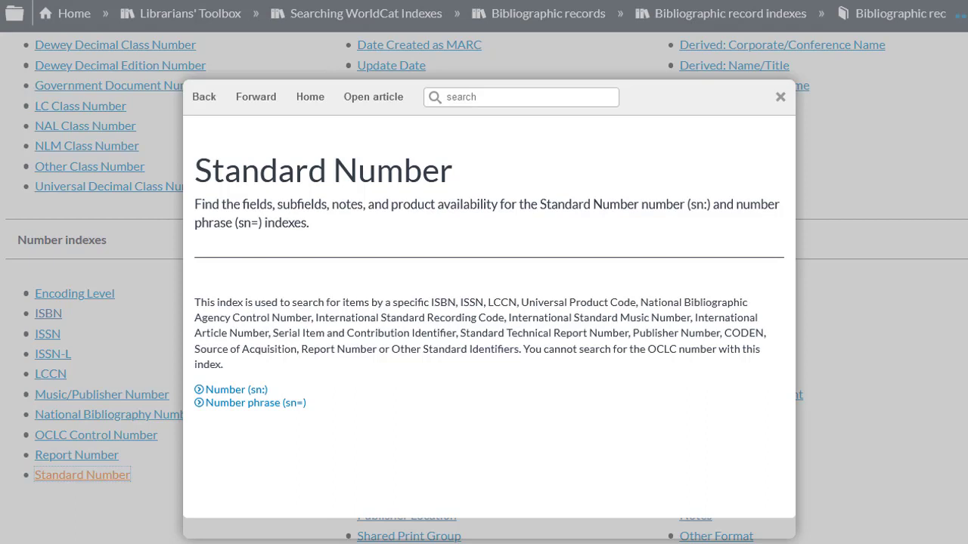
double_click(578, 302)
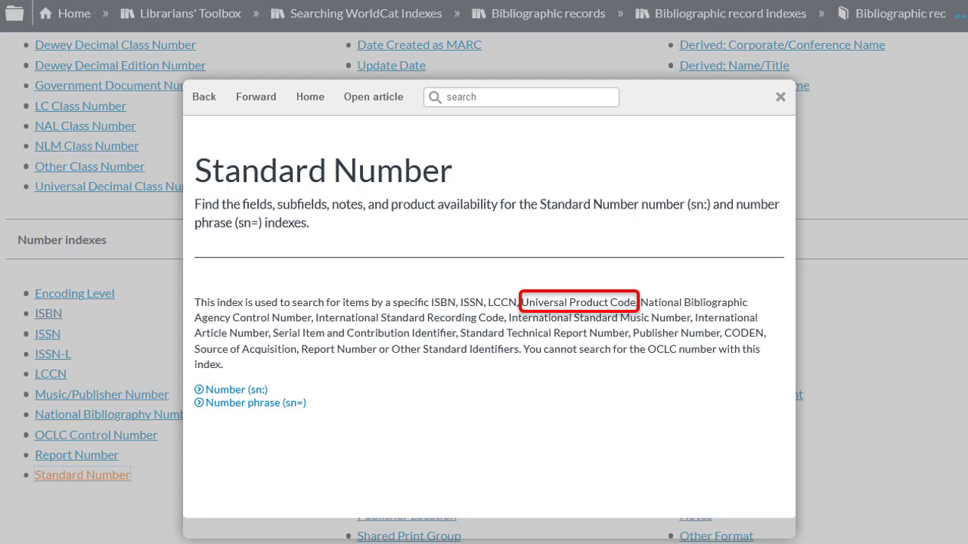
scroll(down, 3)
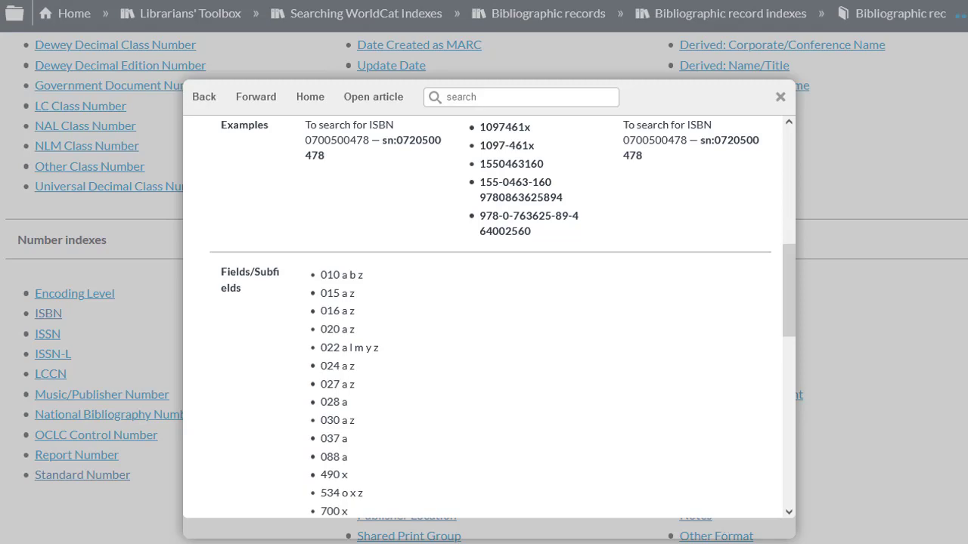
click(780, 96)
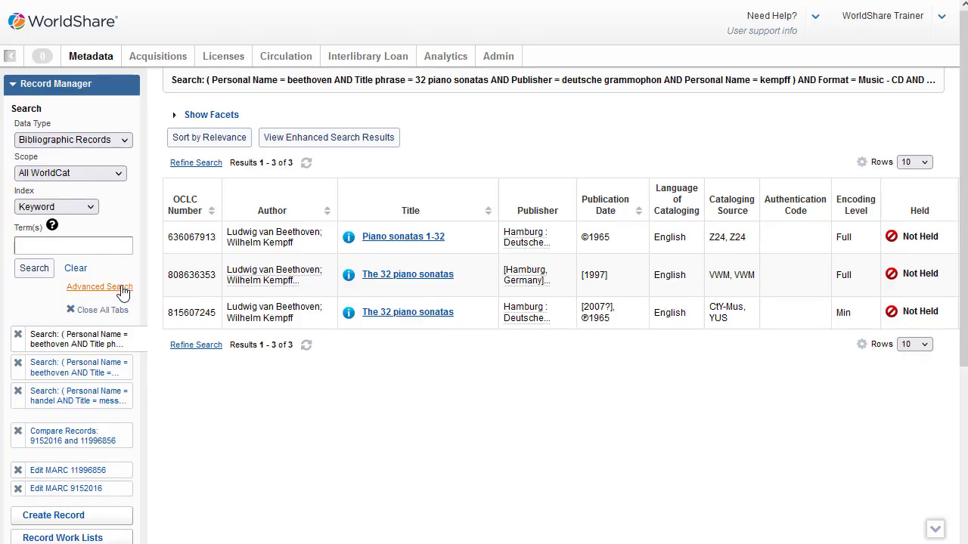
click(99, 287)
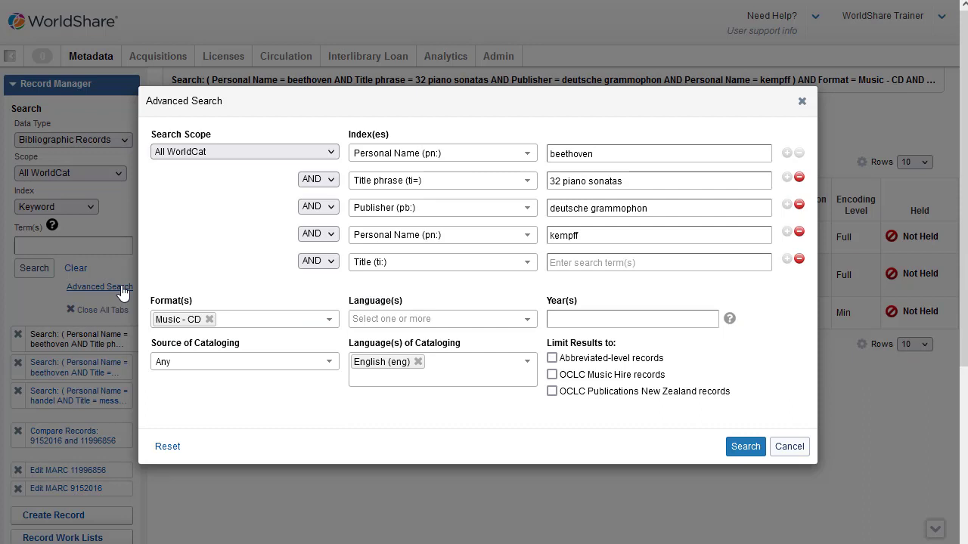
click(167, 446)
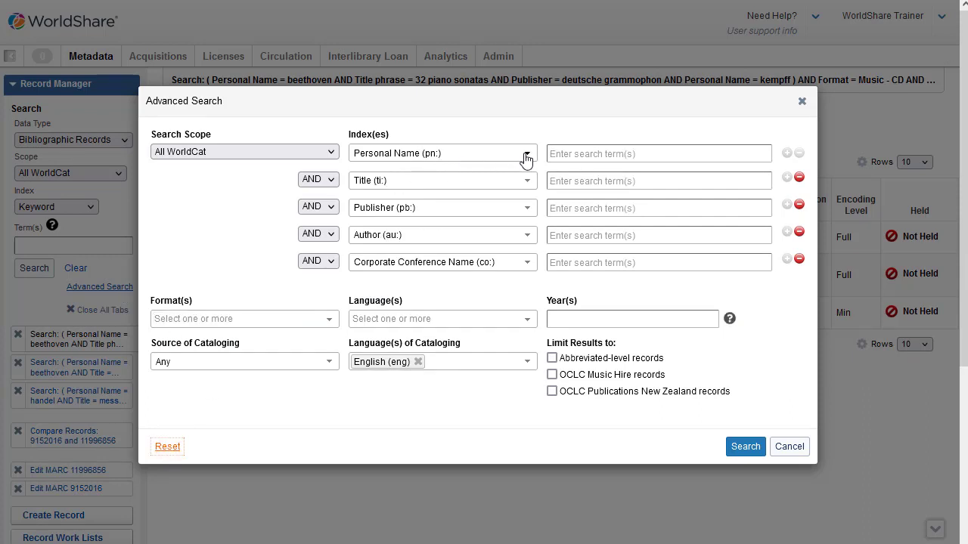
click(525, 153)
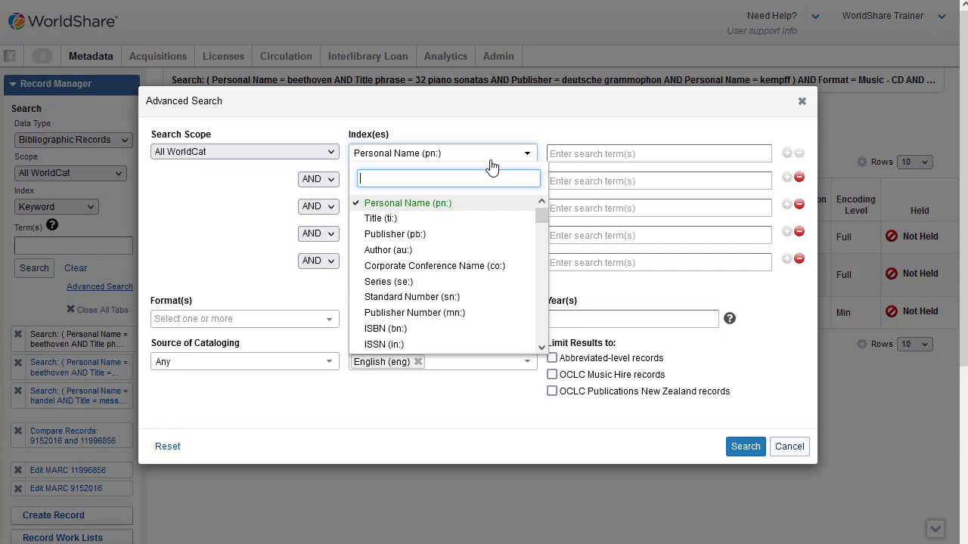
mouse_move(411, 297)
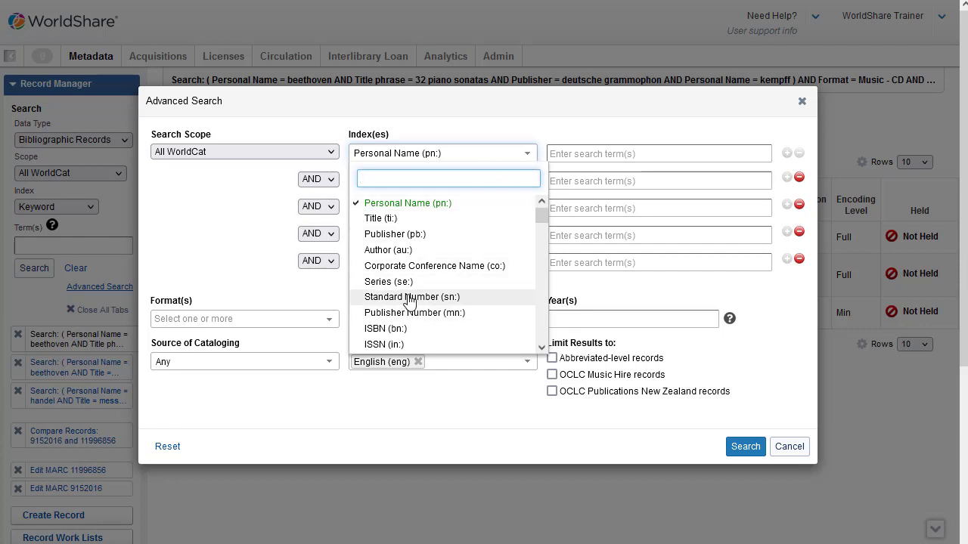
click(412, 296)
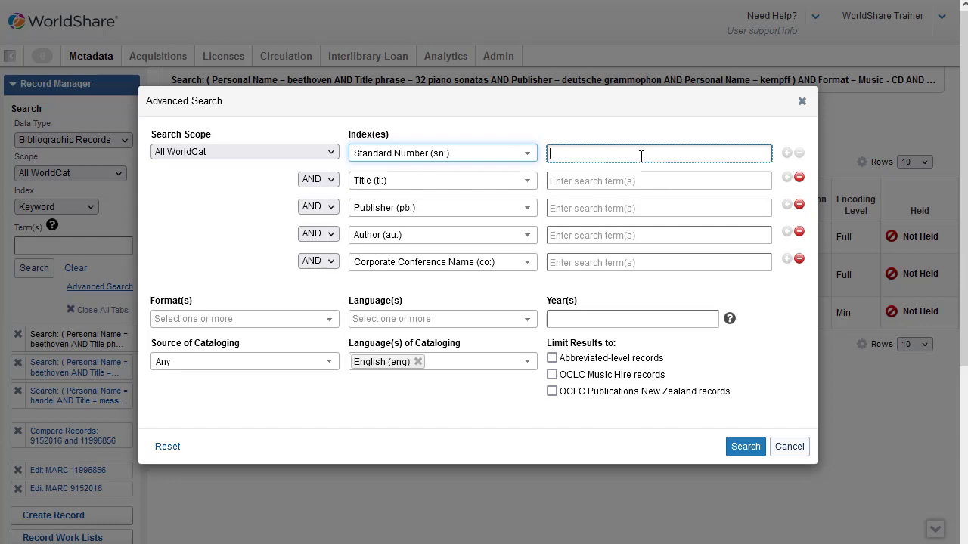
text(028947779582)
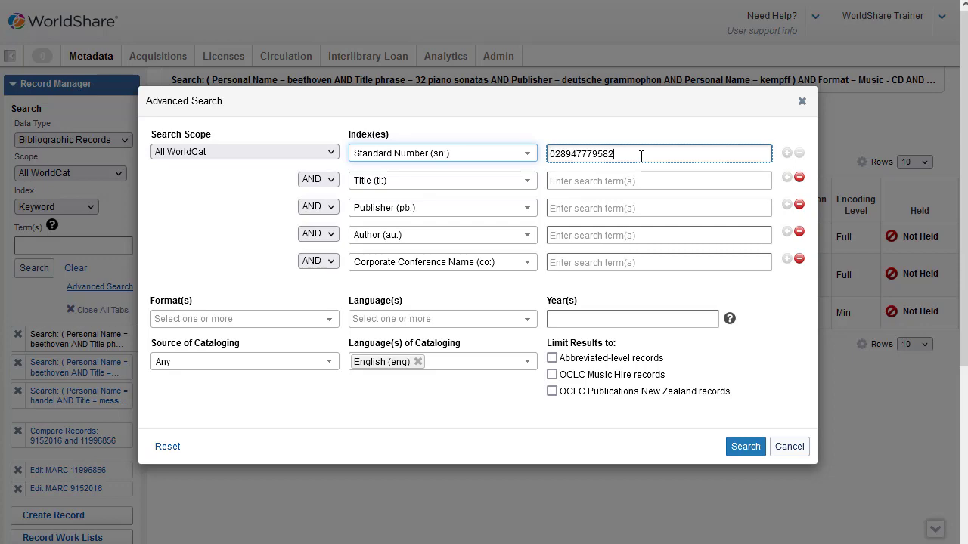
click(744, 446)
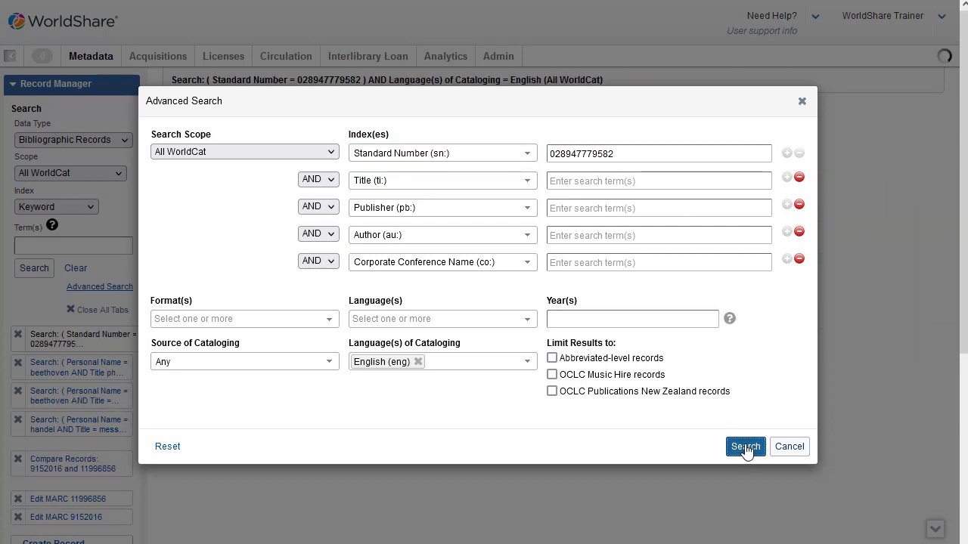
click(745, 446)
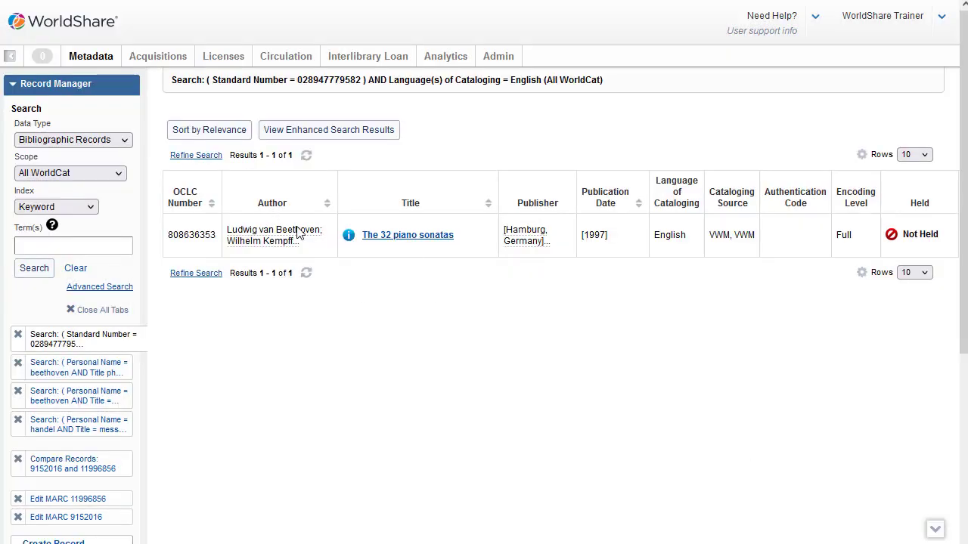
mouse_move(349, 143)
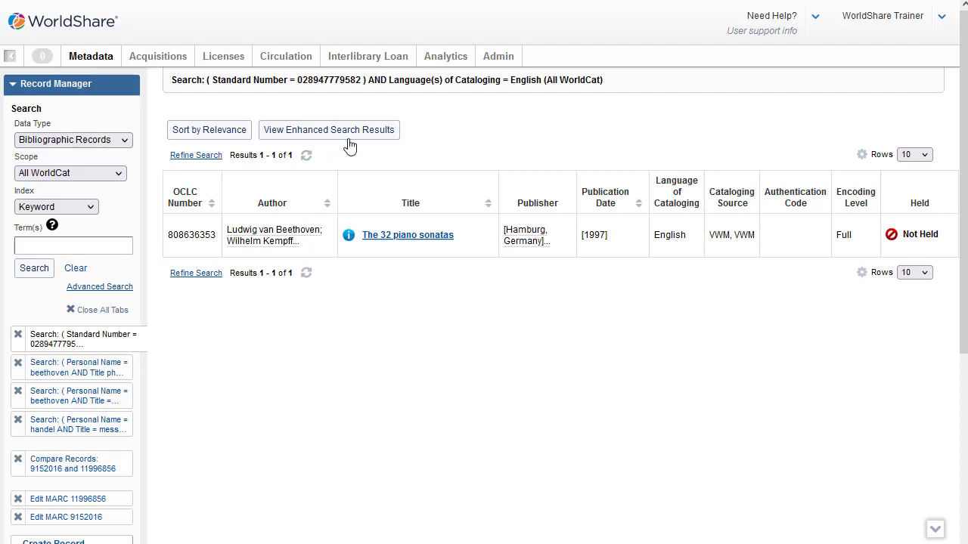
Show enhanced results and focus the 024 field of record 808636353.
click(329, 130)
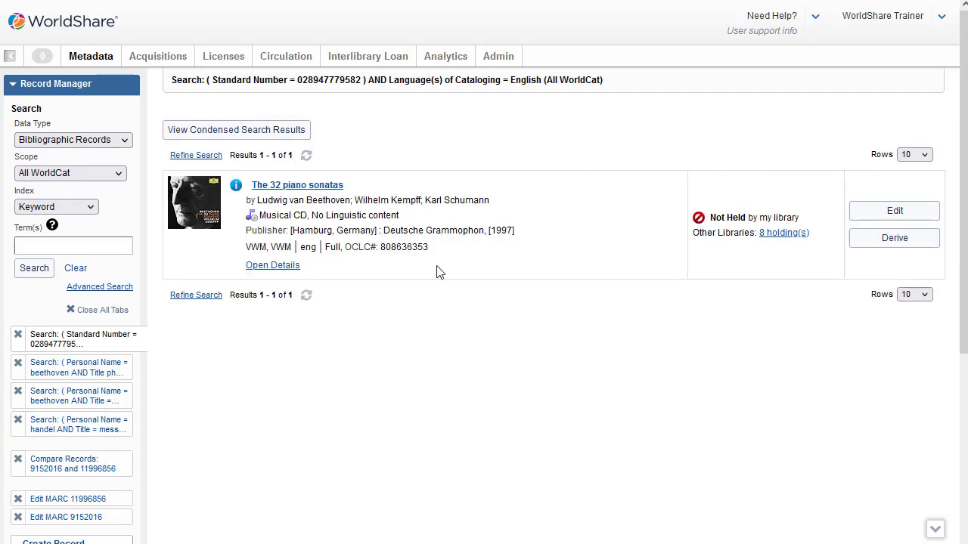
mouse_move(298, 185)
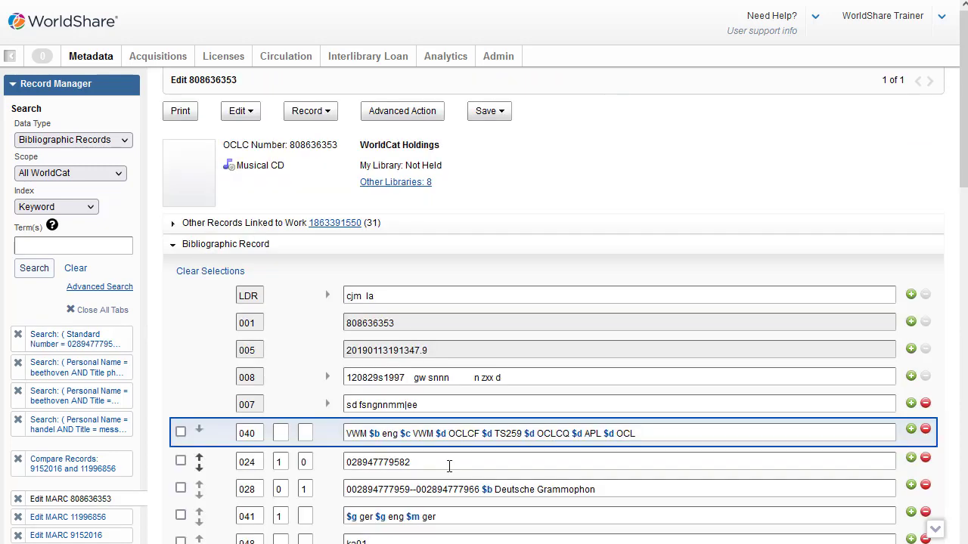
click(449, 461)
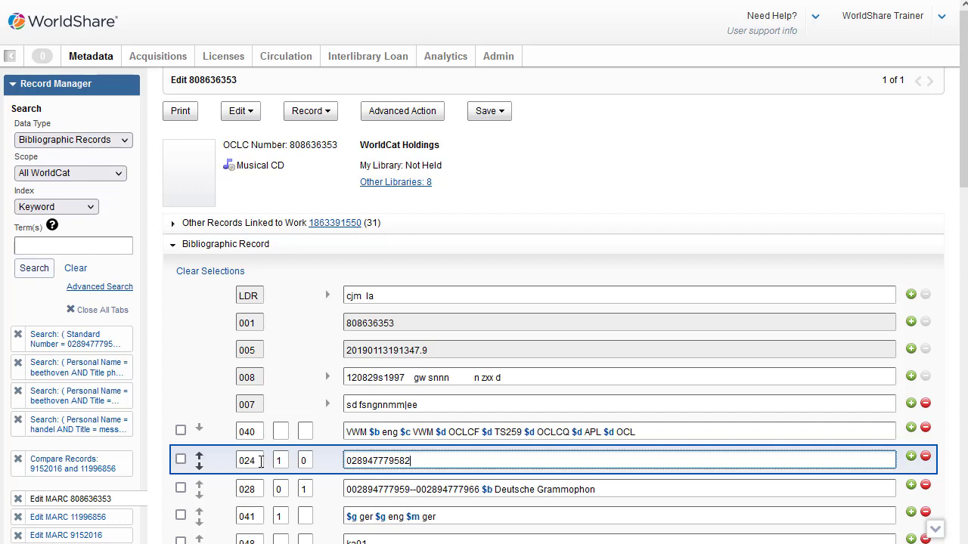
Open MARC Field Help for 024 and highlight 1st indicator 'Universal Product Code (UPC)'.
right_click(246, 460)
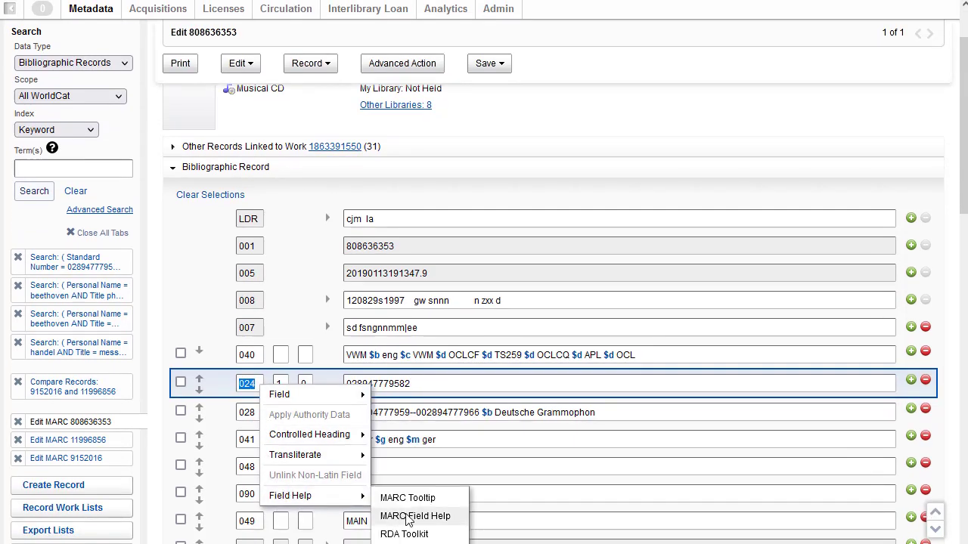
click(415, 516)
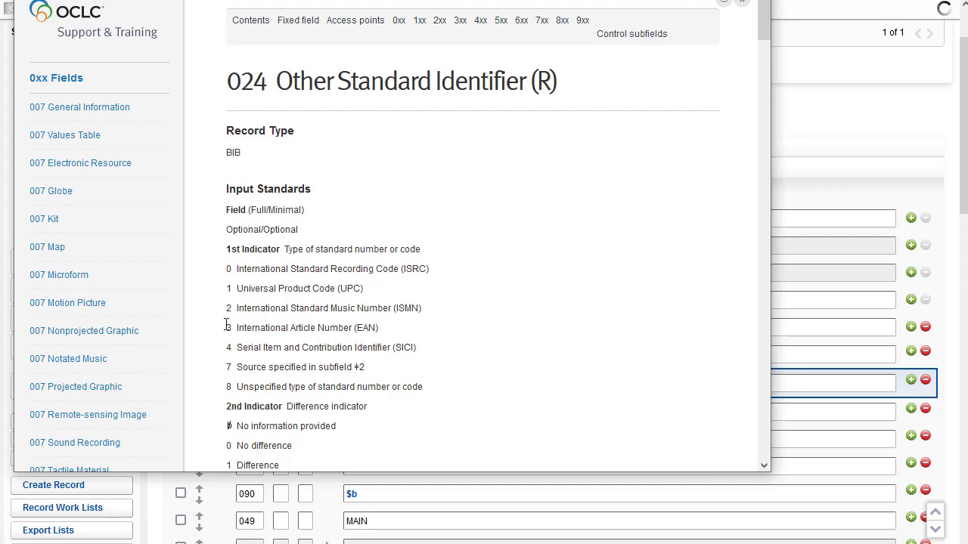
mouse_move(238, 295)
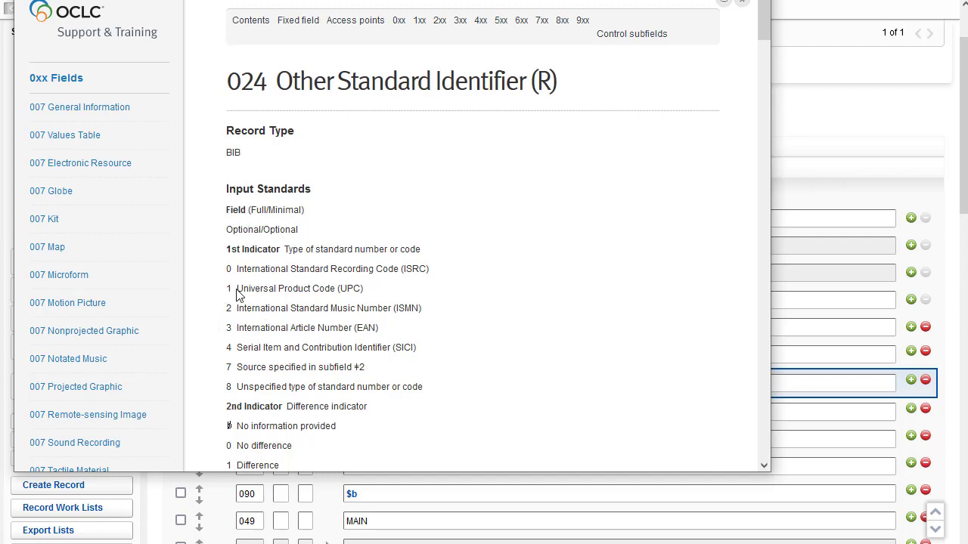
double_click(295, 288)
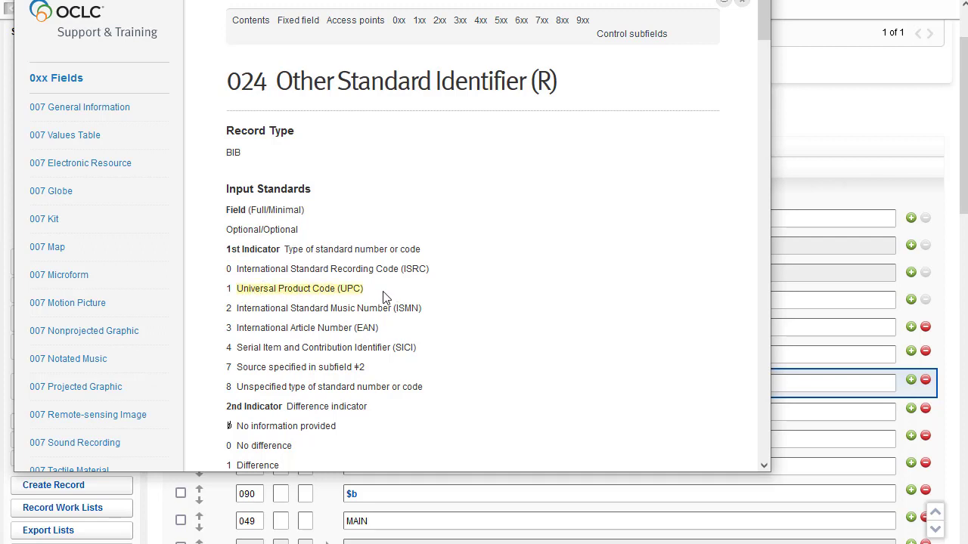
mouse_move(561, 335)
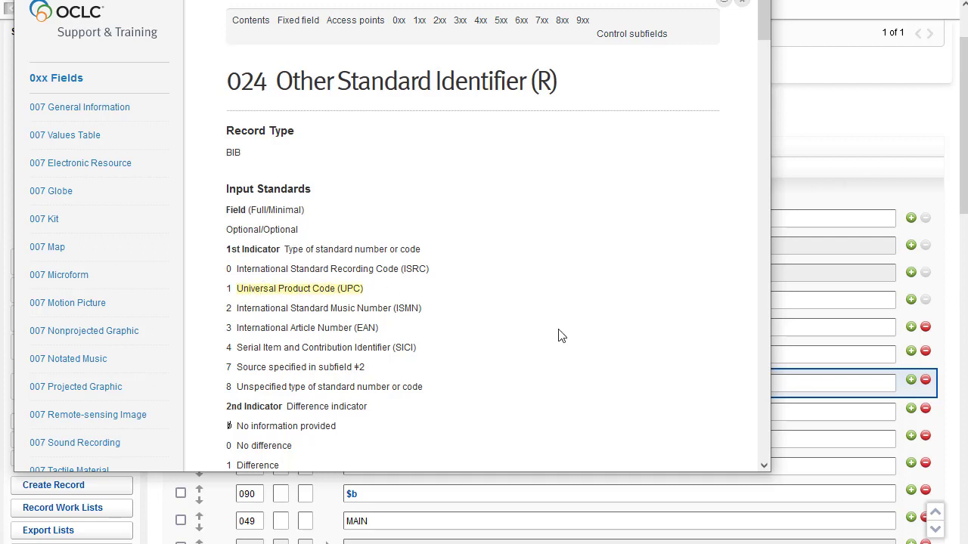